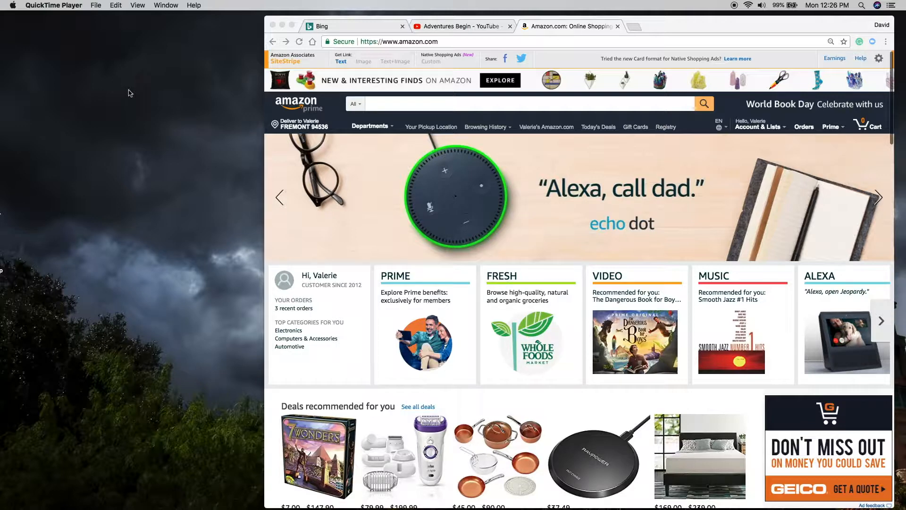
mouse_move(159, 153)
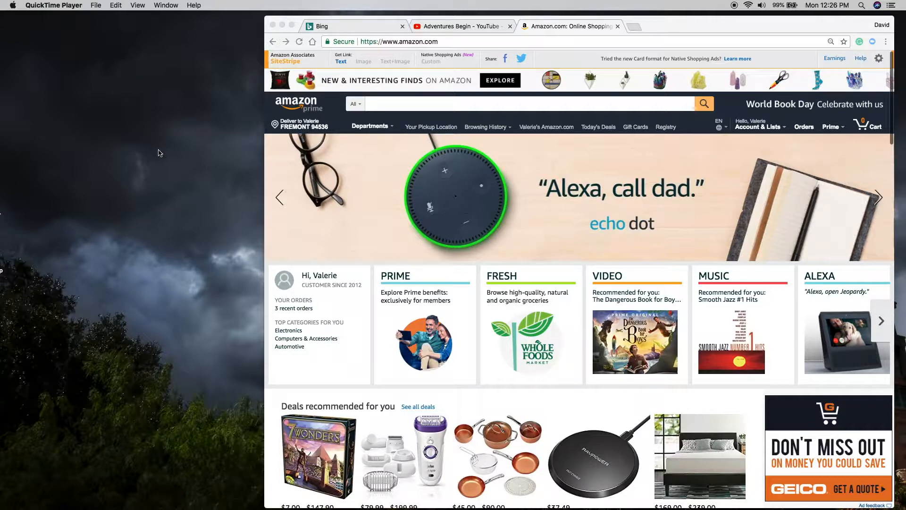
mouse_move(163, 151)
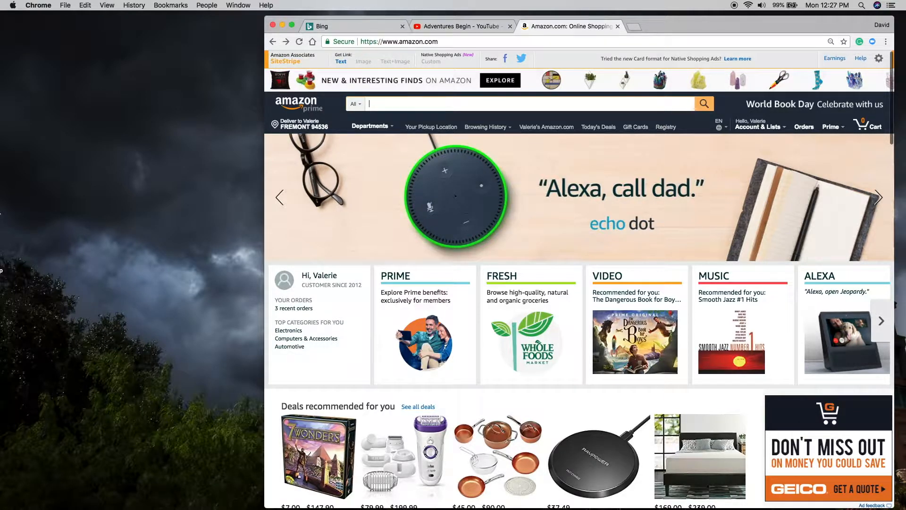
Step: Search Amazon for stm32 and run the stm32f429i-disc1 suggestion
text(stm32f429)
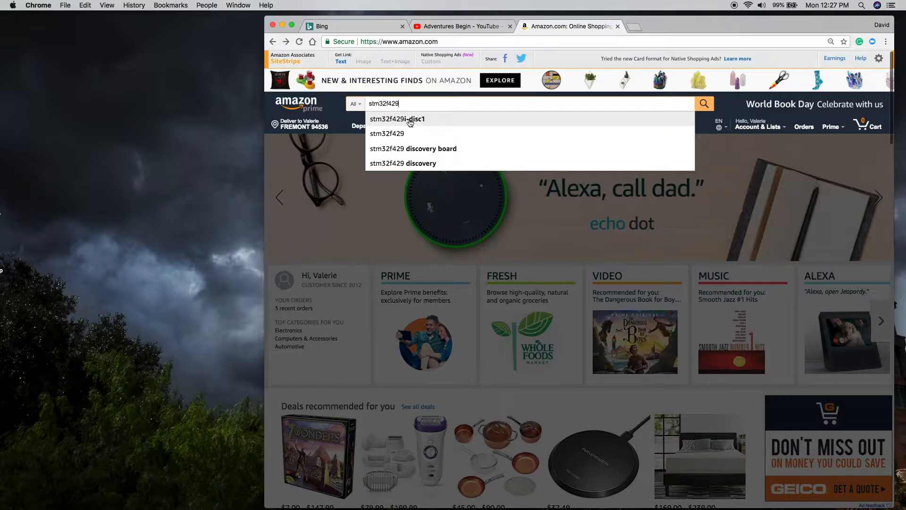
click(395, 119)
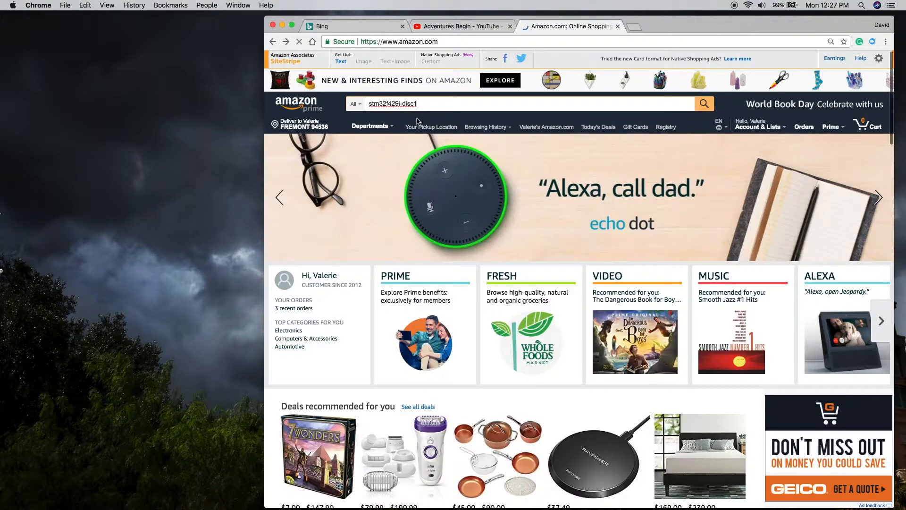
click(703, 104)
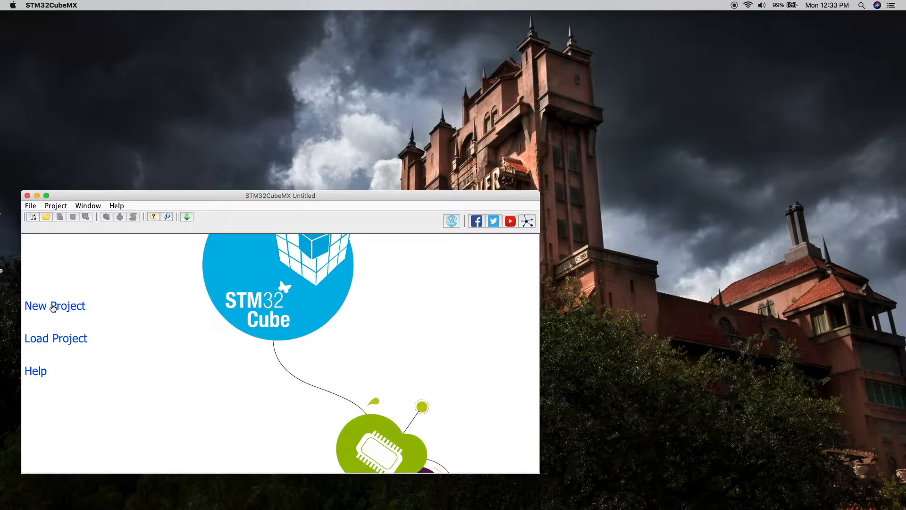
mouse_move(77, 310)
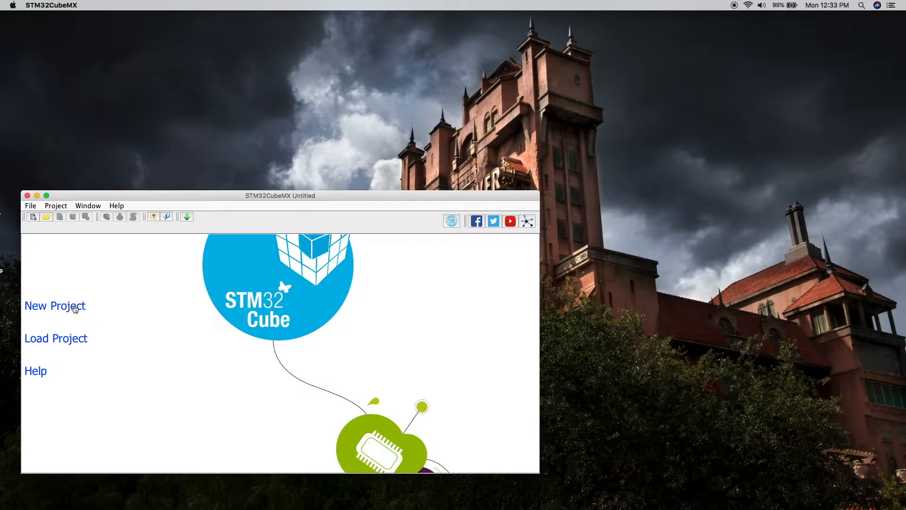
mouse_move(135, 272)
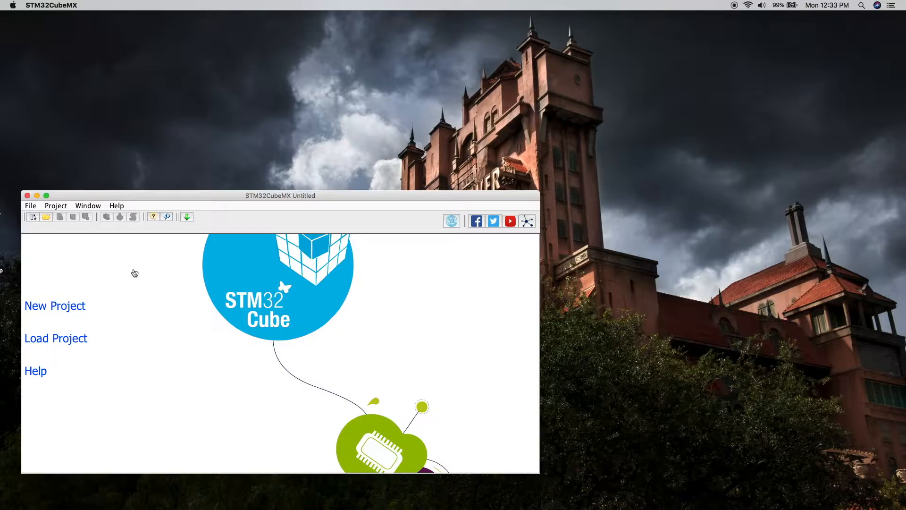
mouse_move(734, 8)
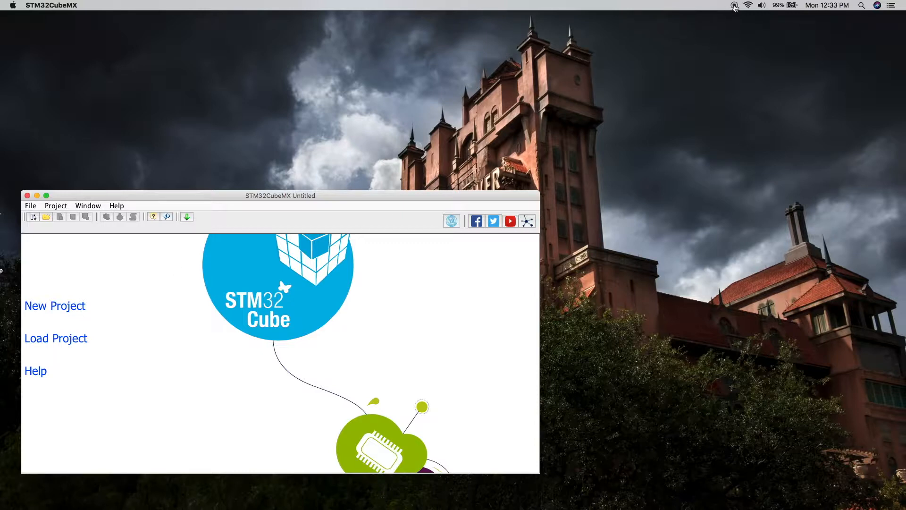
click(55, 305)
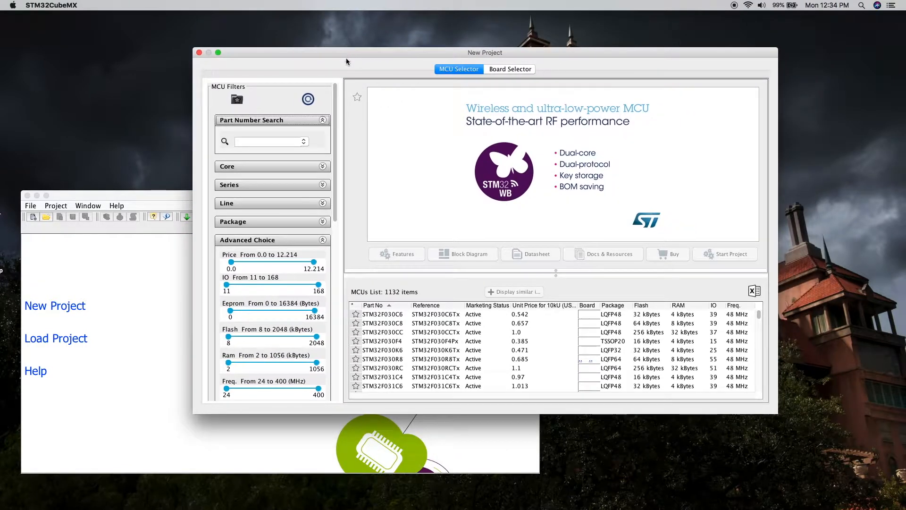
Step: Filter the MCU selector by part number stm32f429 and browse the 22 matching parts
click(269, 141)
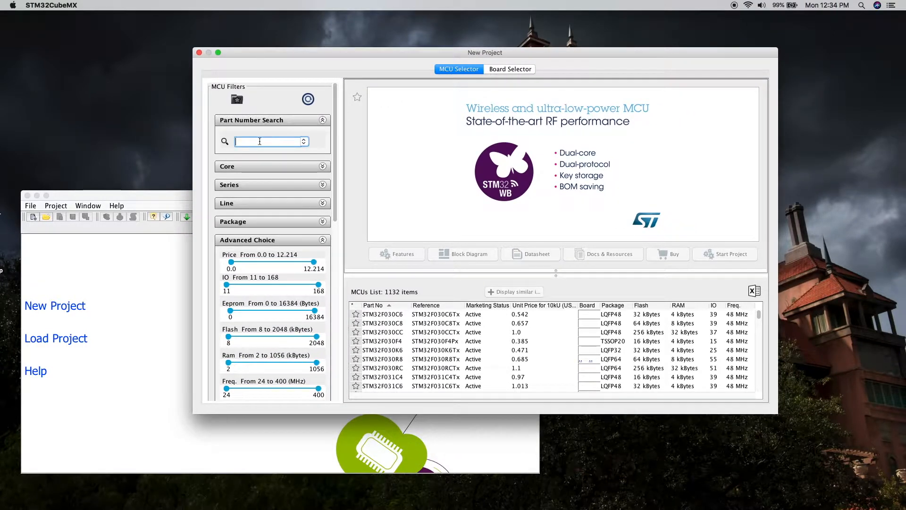
text(s)
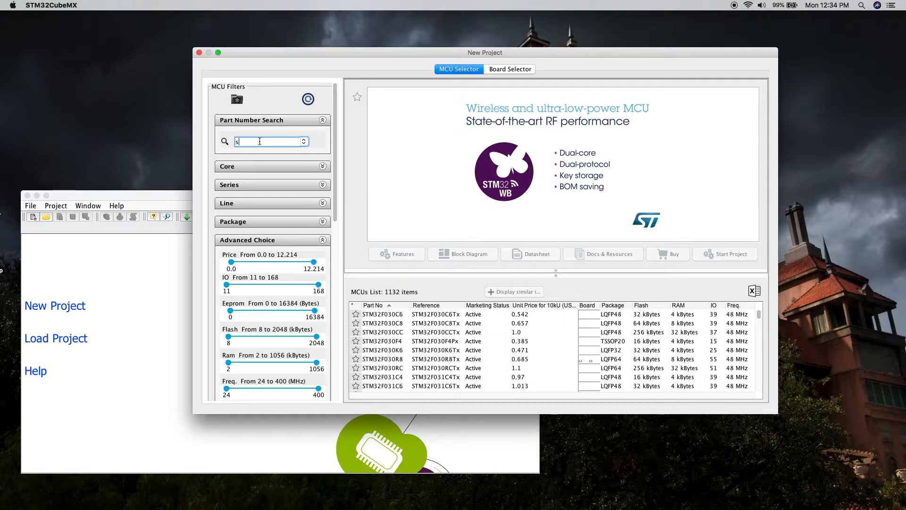
text(tm32f429)
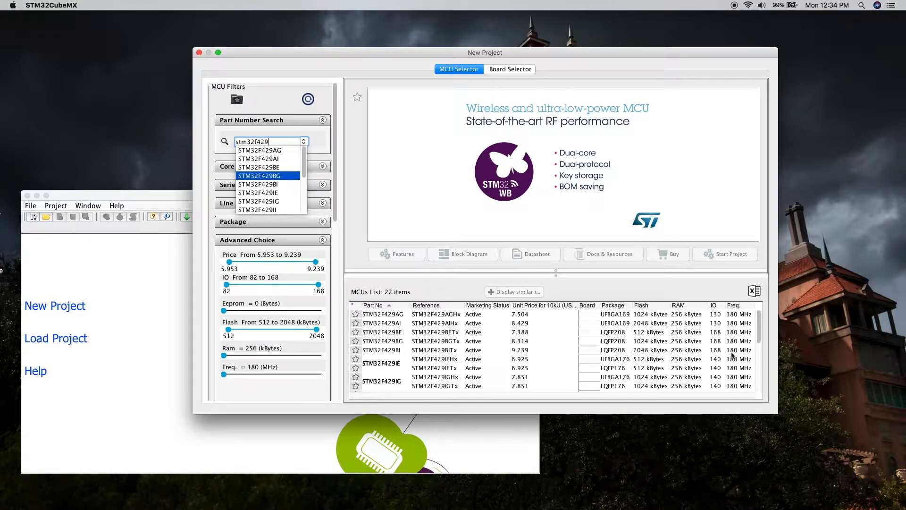
scroll(down, 3)
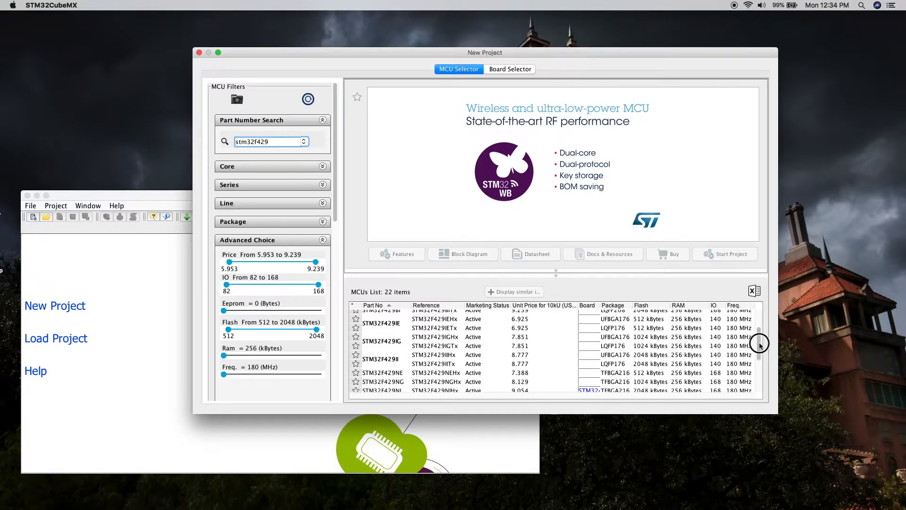
scroll(down, 3)
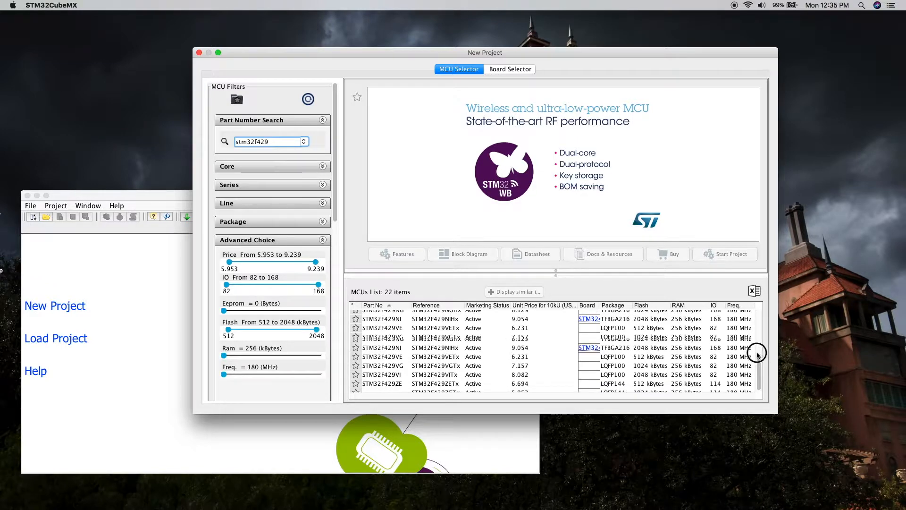
scroll(down, 3)
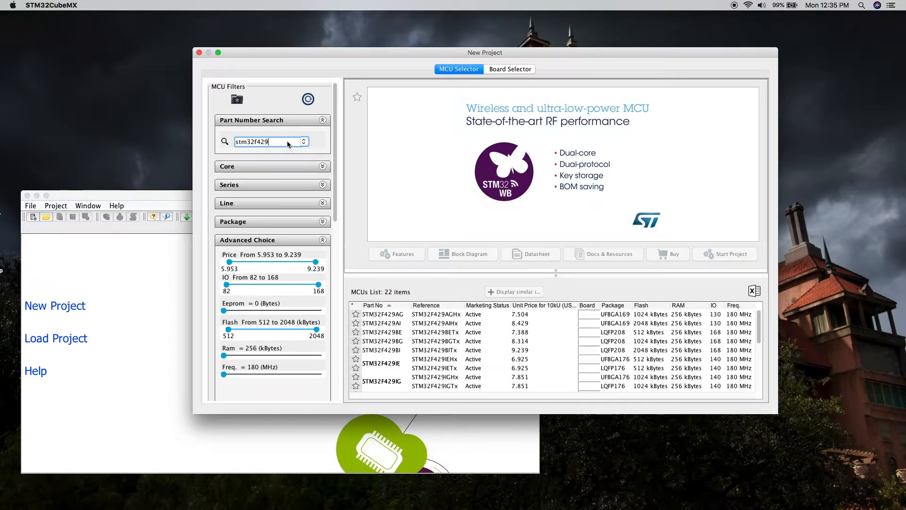
mouse_move(387, 147)
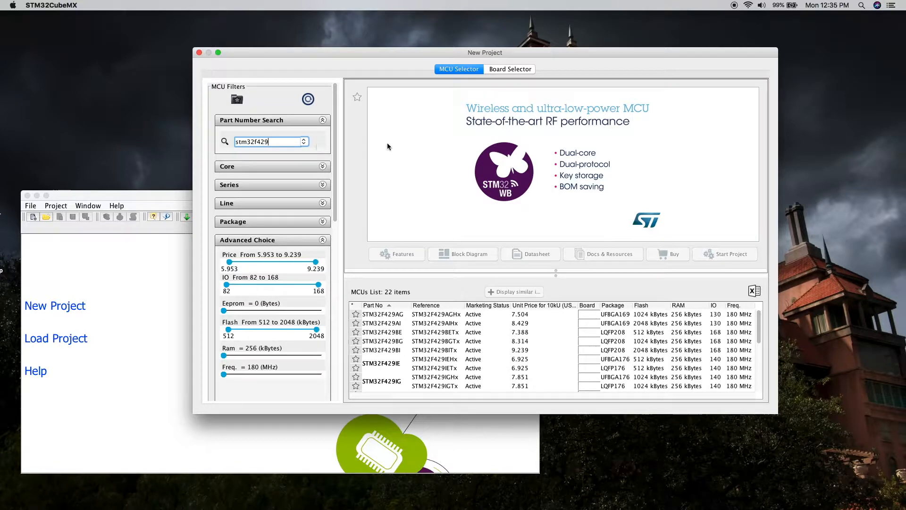
Step: Switch the new project to the Board Selector, listing 92 boards
click(510, 69)
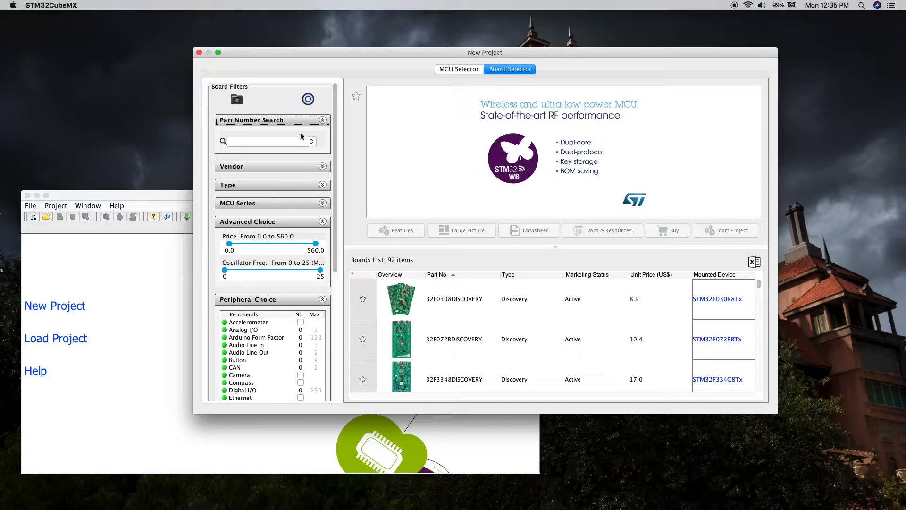
Step: Filter boards by F429 and choose 32F429IDISCOVERY to start the project
click(269, 141)
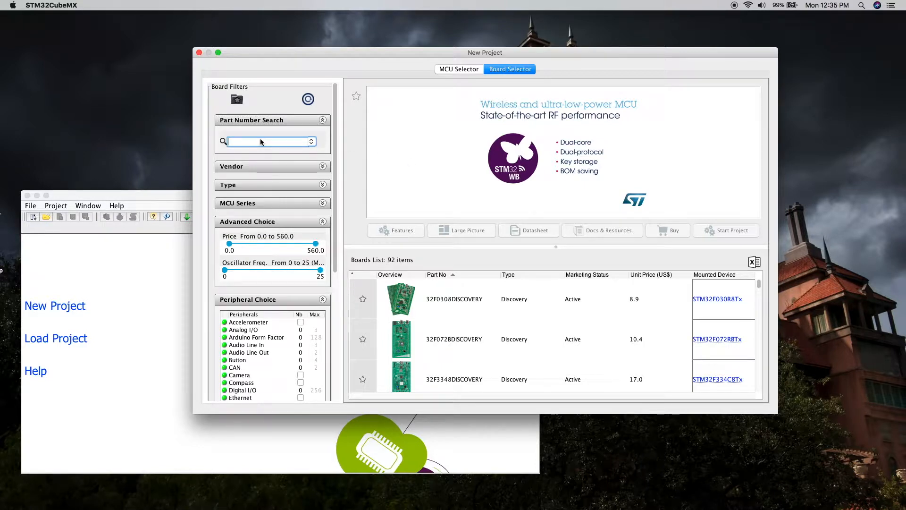
text(stm32f429)
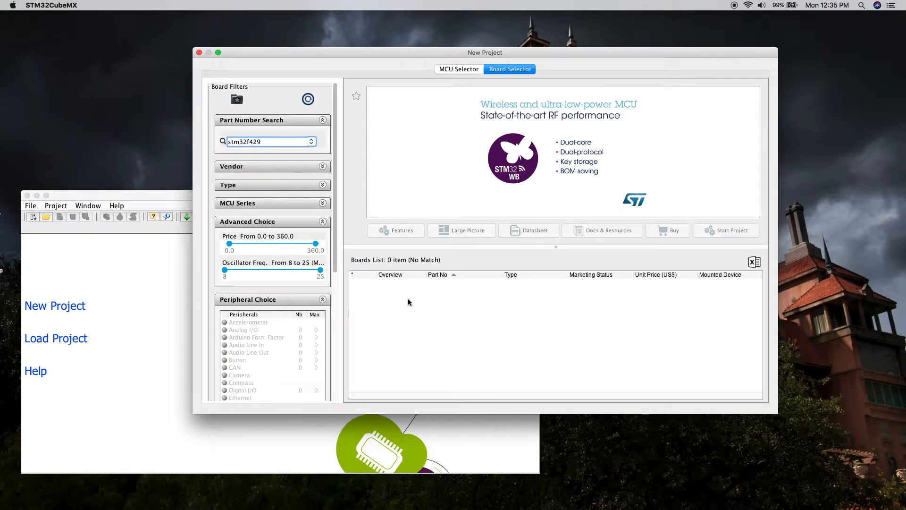
click(269, 142)
text(f429)
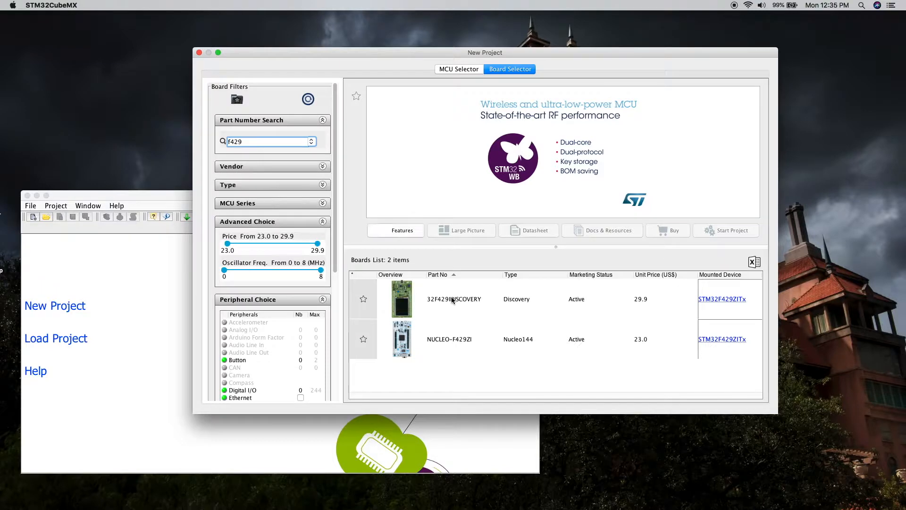
click(454, 299)
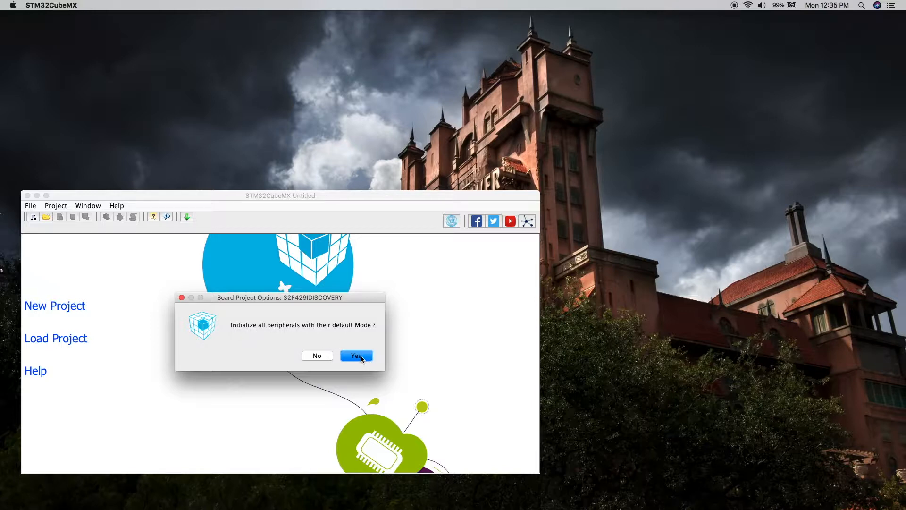
Step: Answer Yes to initialize all board peripherals in their default modes
click(356, 356)
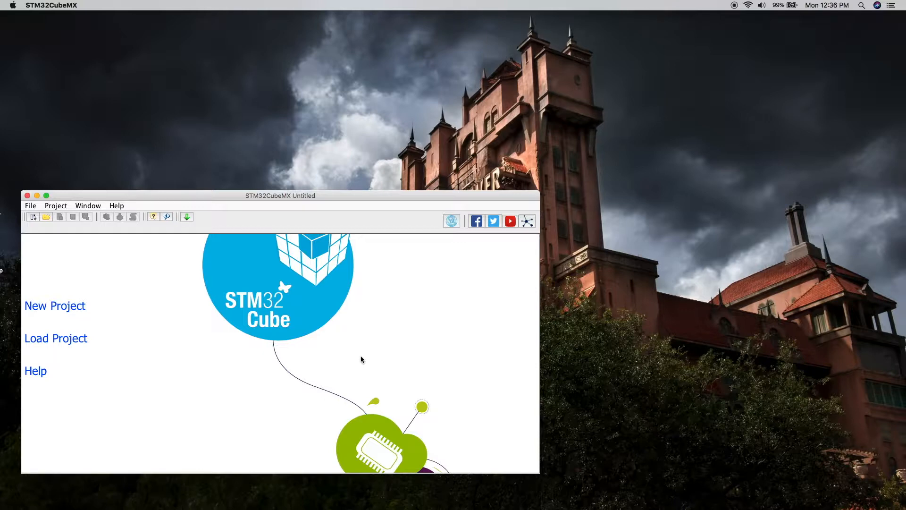
mouse_move(349, 347)
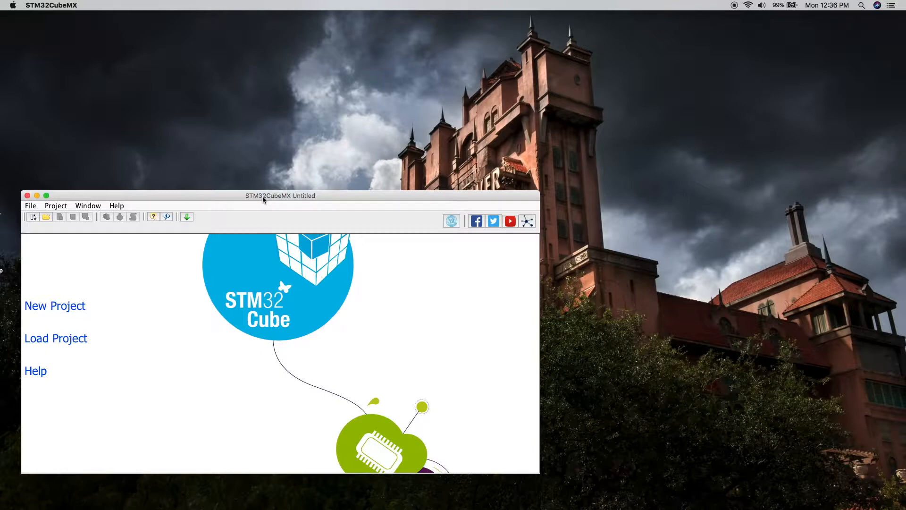
mouse_move(307, 287)
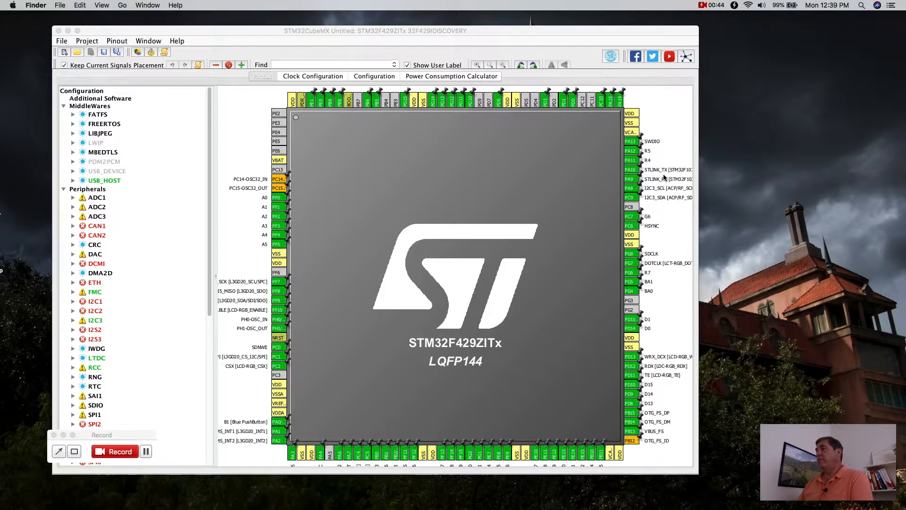
mouse_move(232, 190)
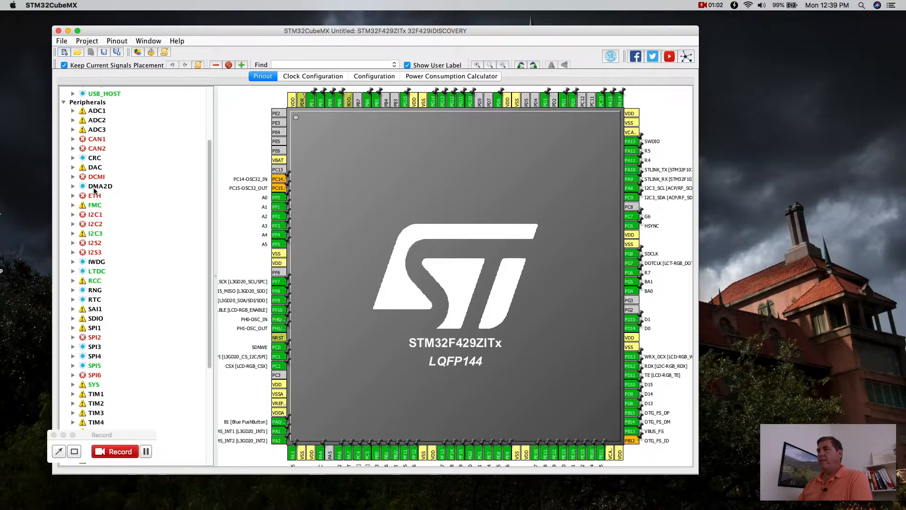
mouse_move(94, 234)
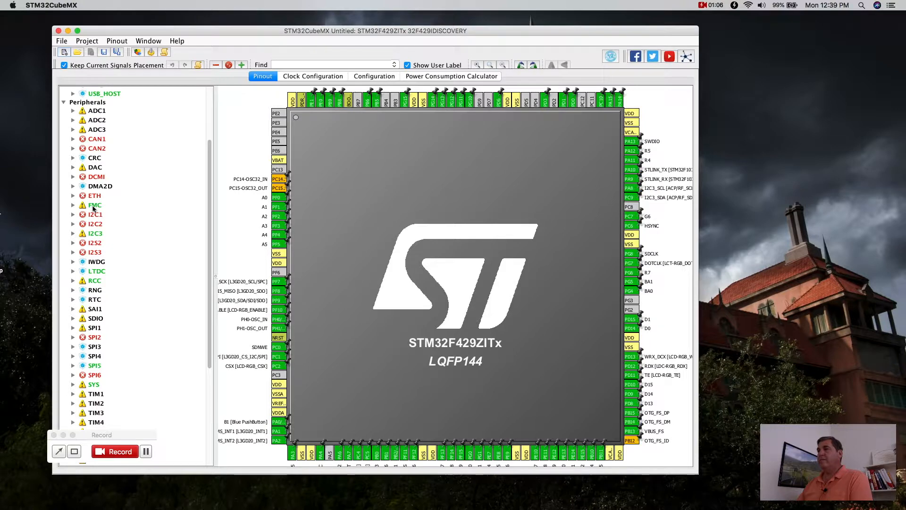
mouse_move(94, 205)
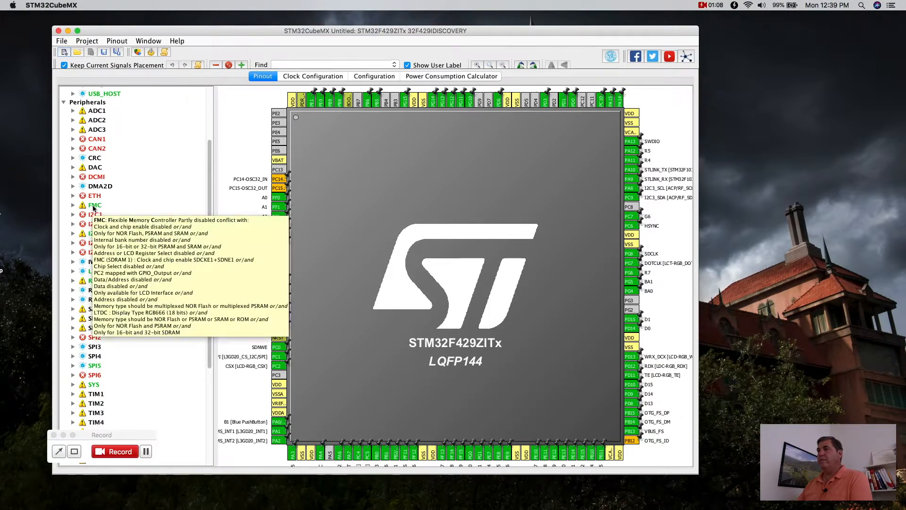
mouse_move(94, 196)
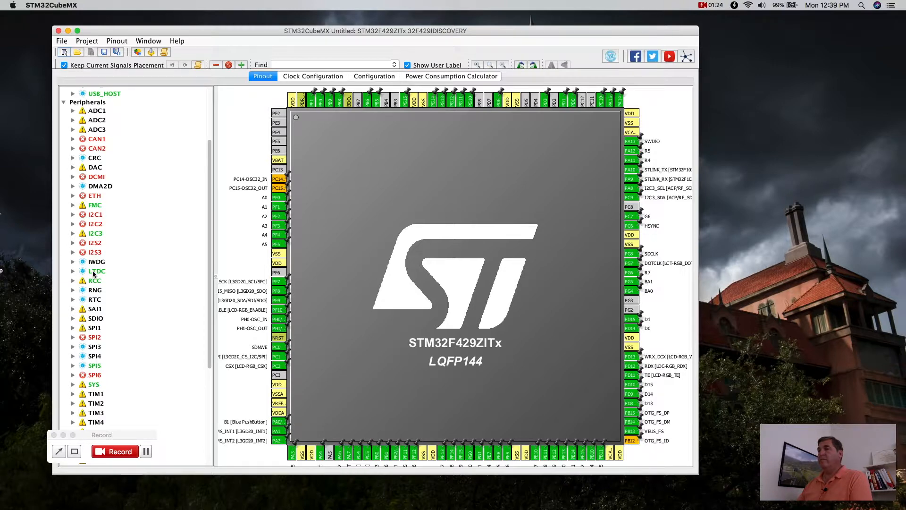
mouse_move(97, 270)
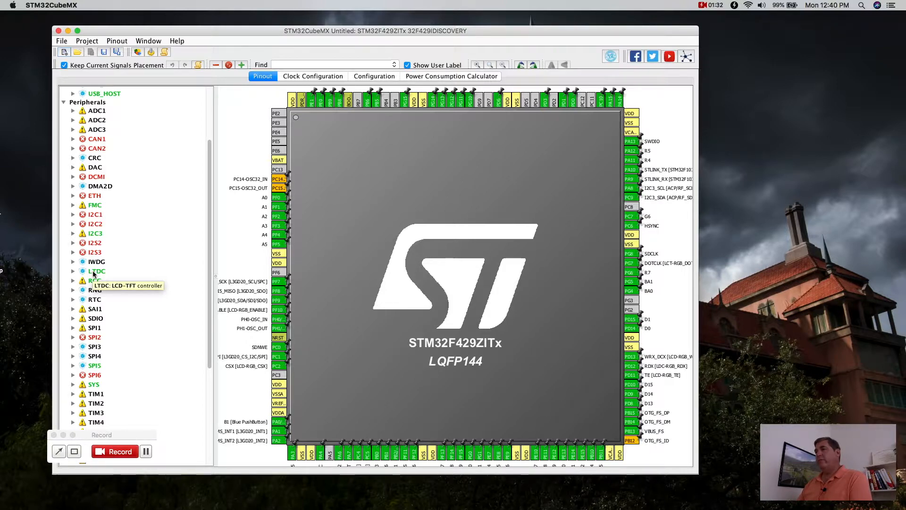
mouse_move(157, 261)
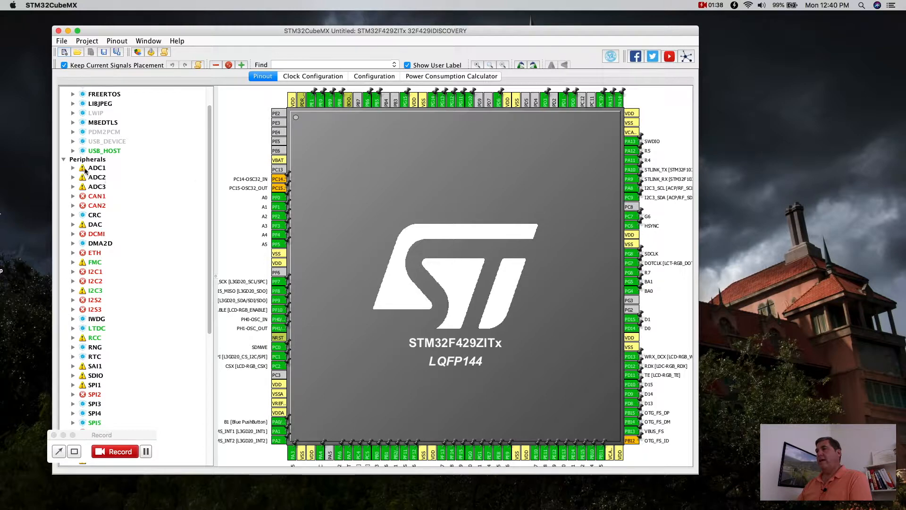
Step: Expand ADC1 in the Peripherals tree and enable its input channel IN5
click(73, 168)
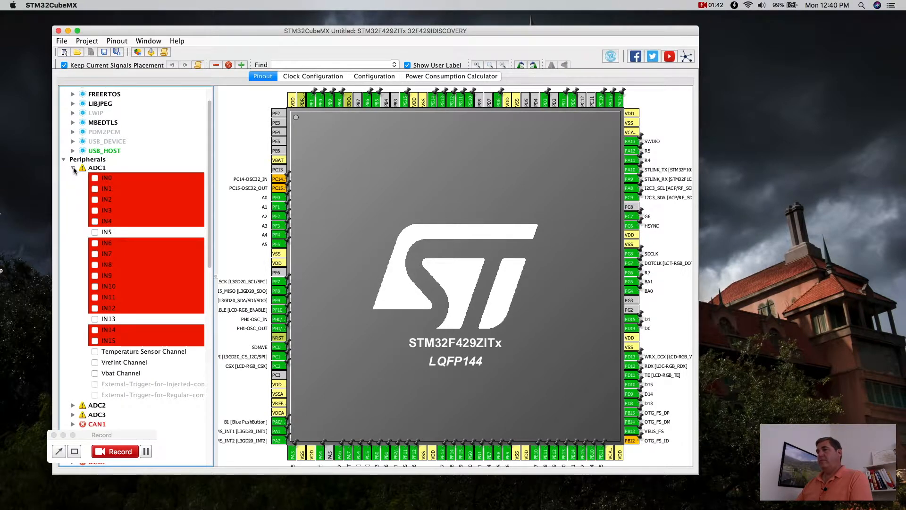
click(73, 168)
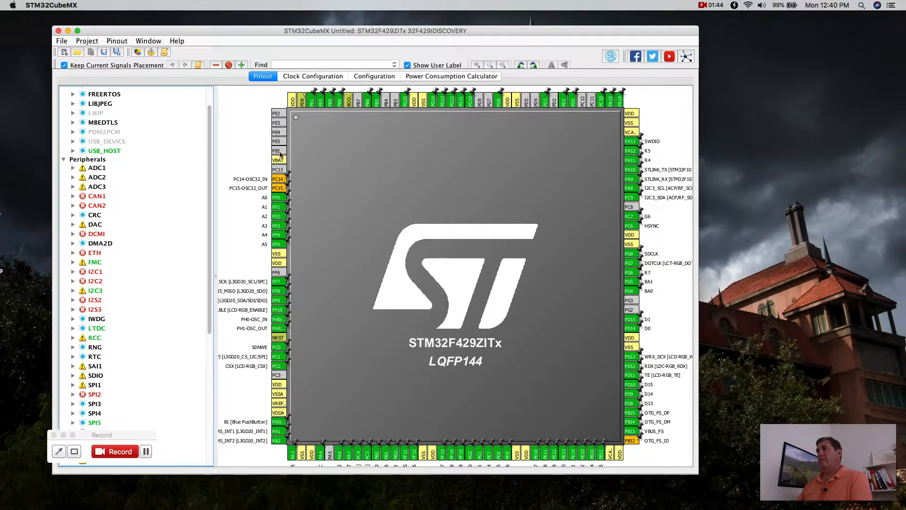
click(703, 5)
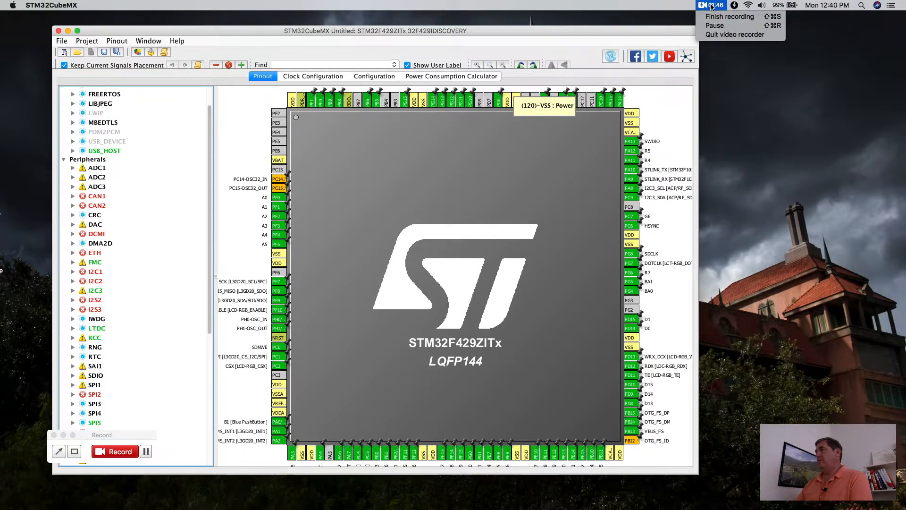
click(72, 168)
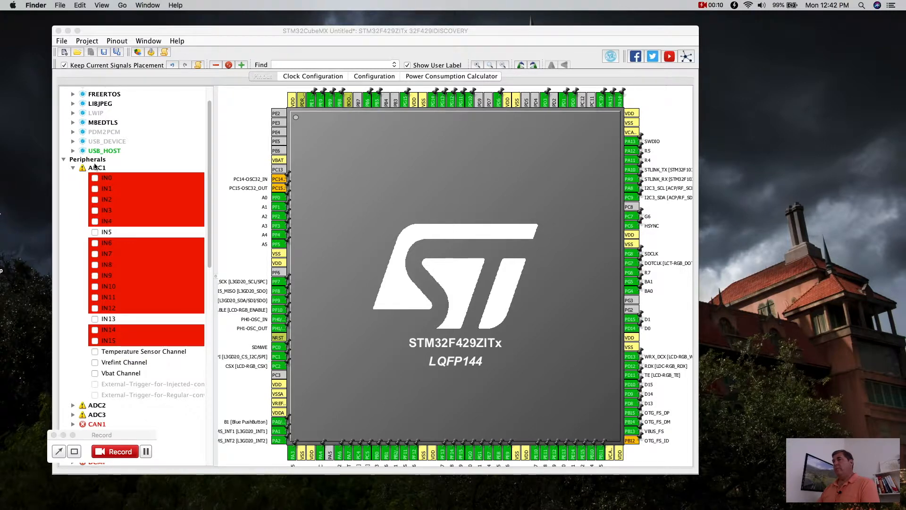
mouse_move(83, 168)
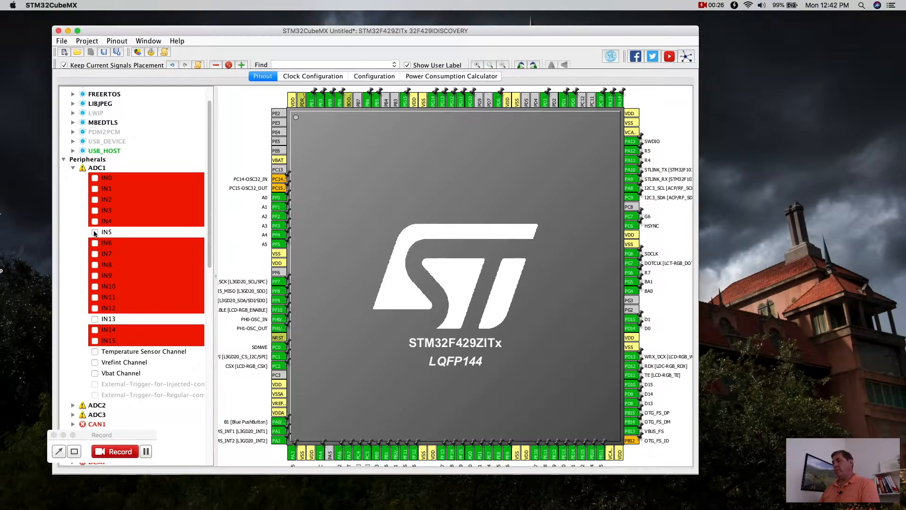
click(95, 232)
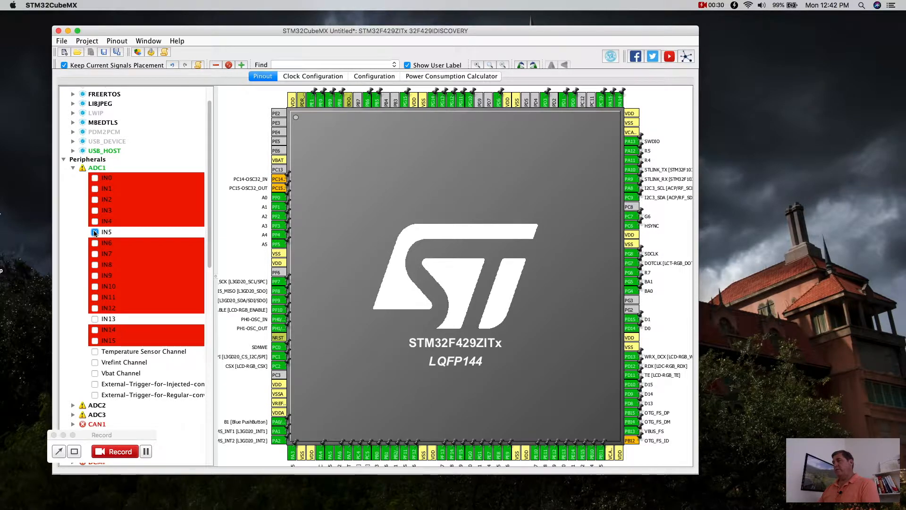
click(95, 232)
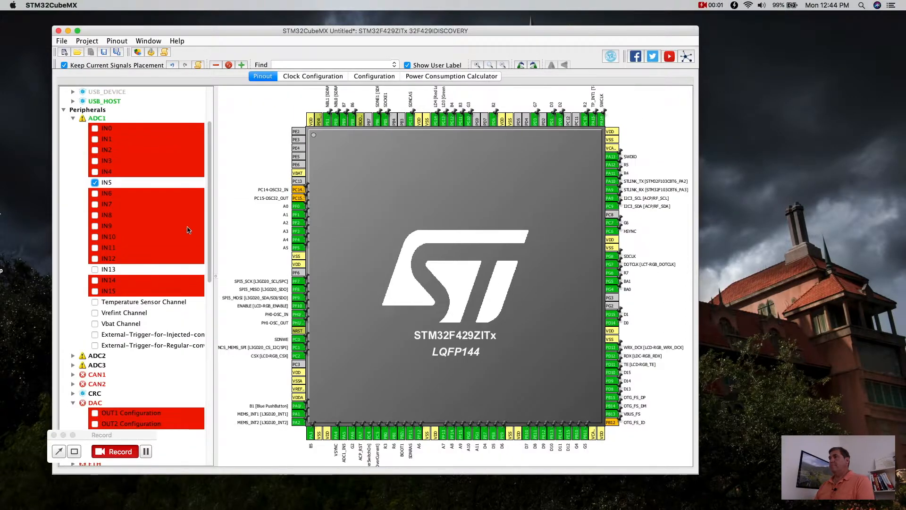
mouse_move(186, 230)
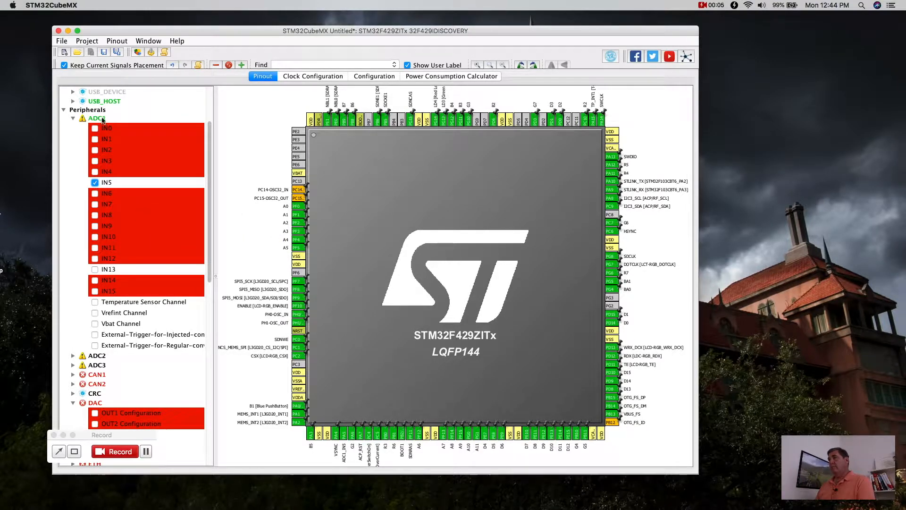
mouse_move(236, 311)
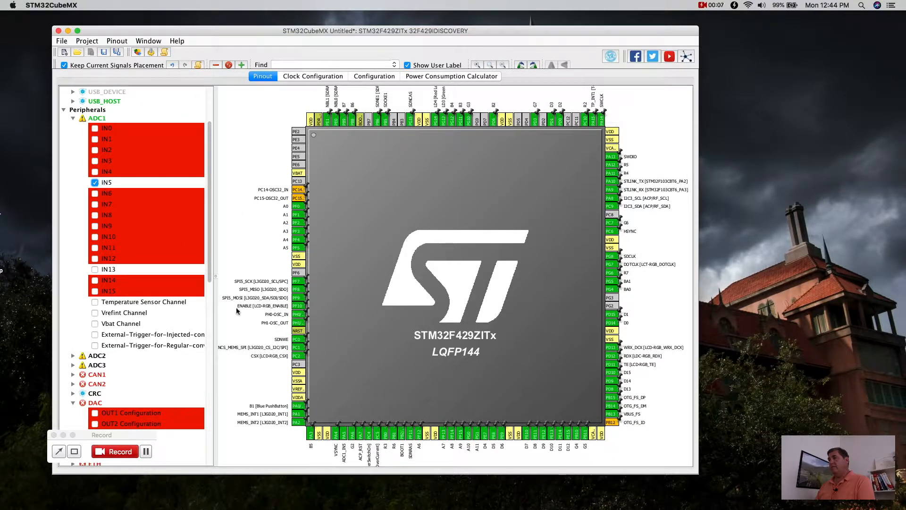
mouse_move(345, 439)
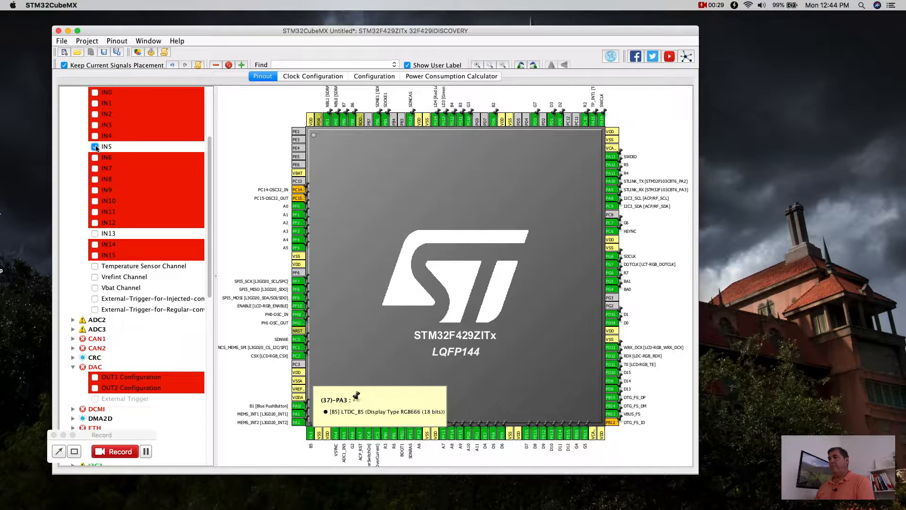
Step: Move ADC1 from channel IN5 to IN13 and enable the DAC's OUT2 Configuration
click(94, 147)
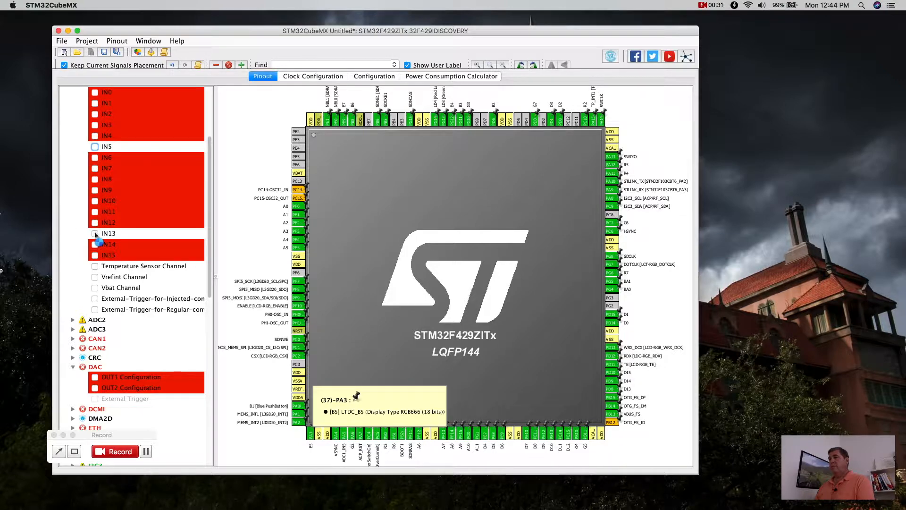
click(94, 234)
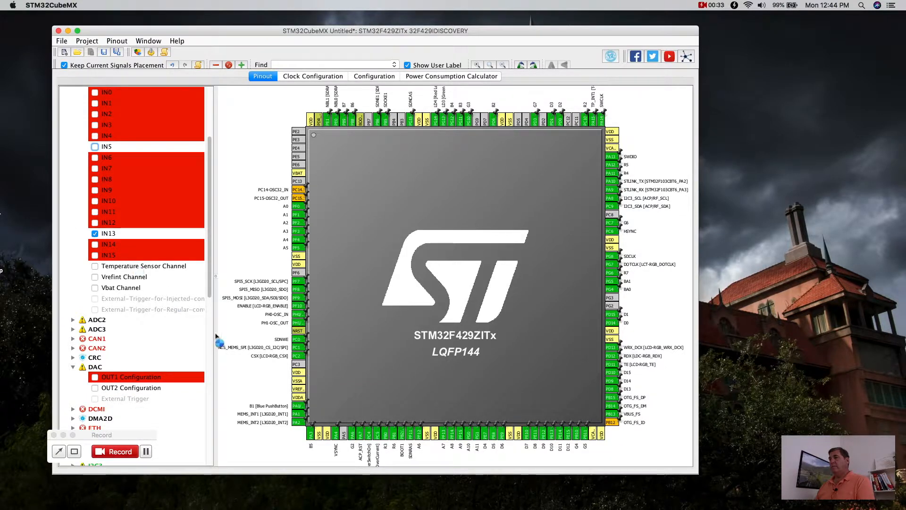
mouse_move(296, 364)
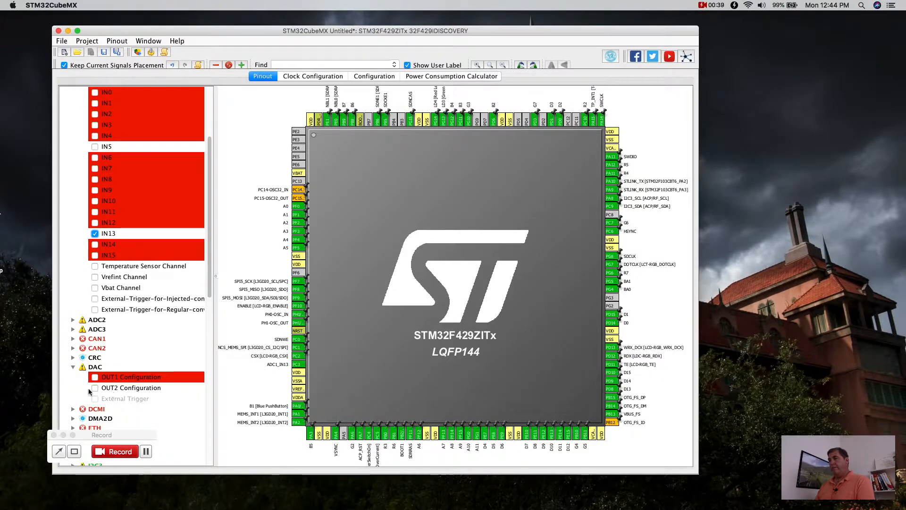
click(95, 388)
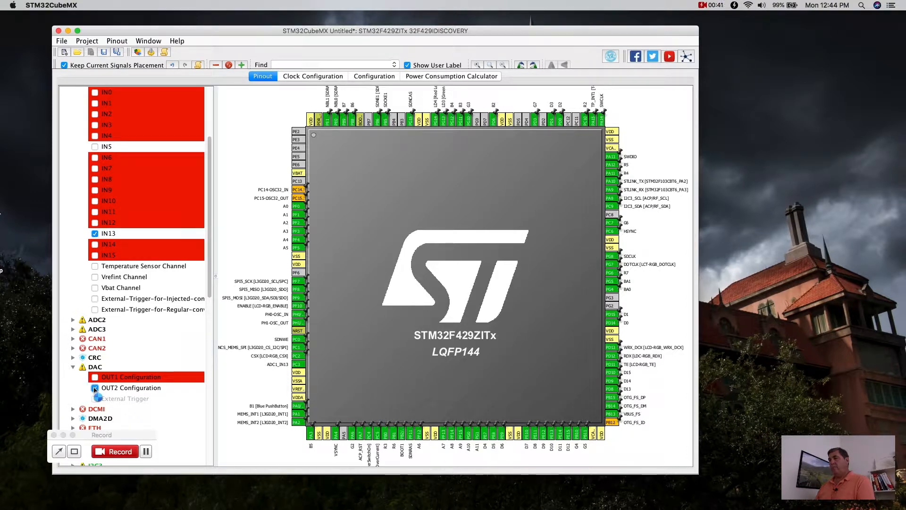
click(94, 388)
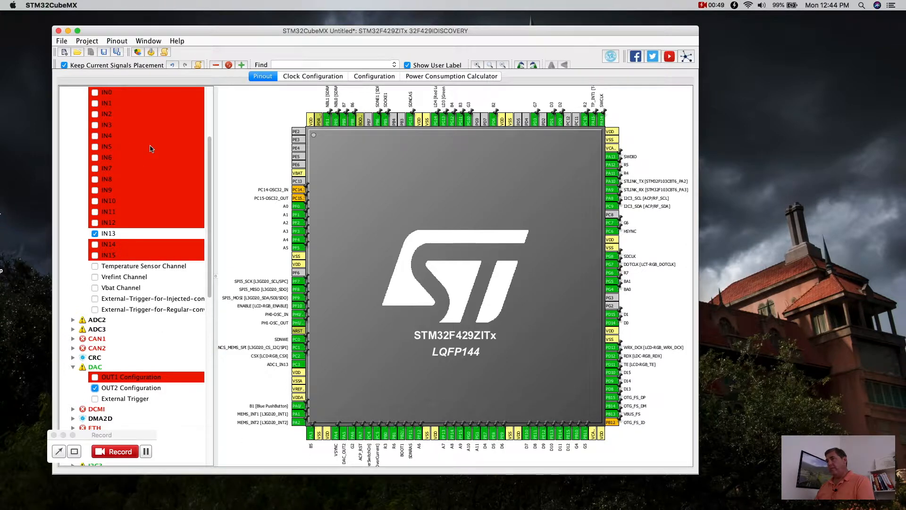
mouse_move(129, 337)
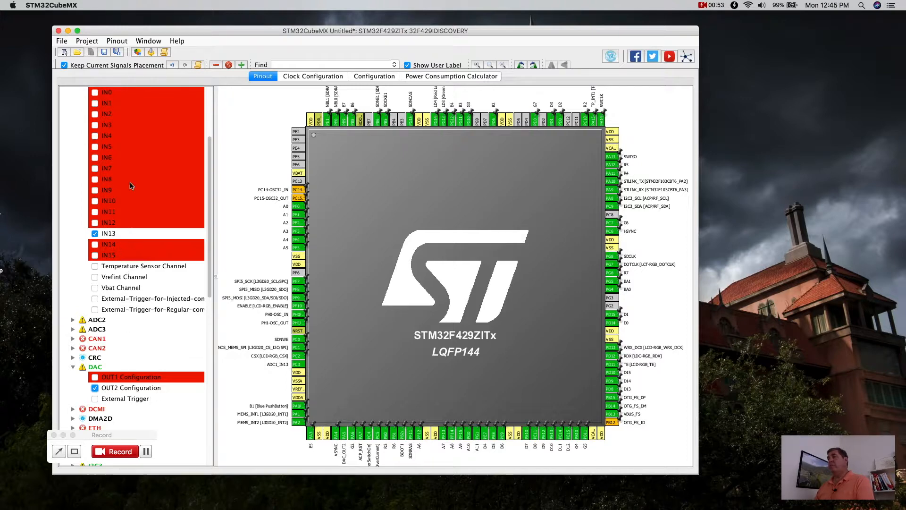
mouse_move(130, 214)
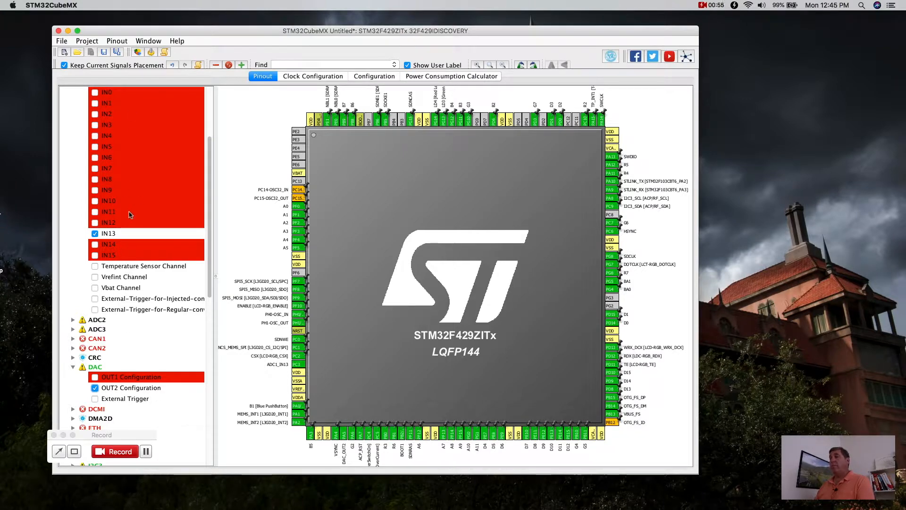
mouse_move(122, 269)
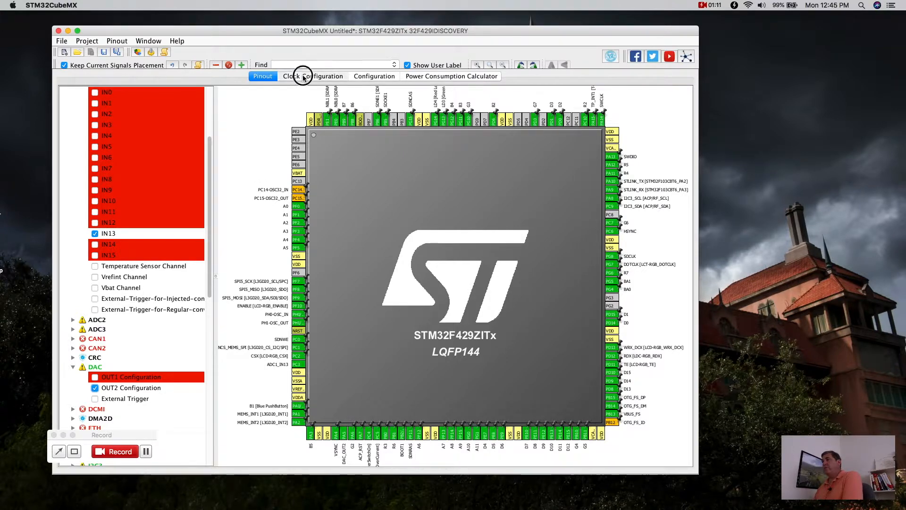
Step: Show the Clock Configuration diagram with the 168 MHz system clock
click(312, 75)
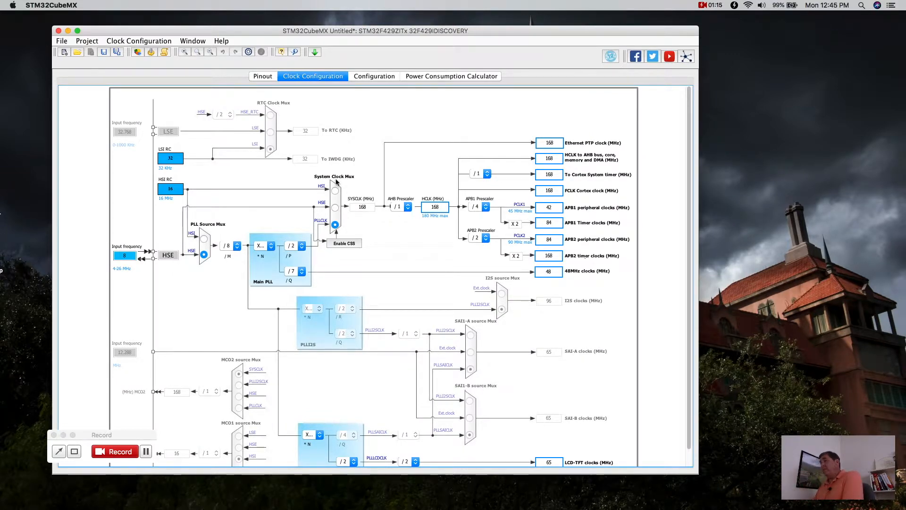
mouse_move(231, 282)
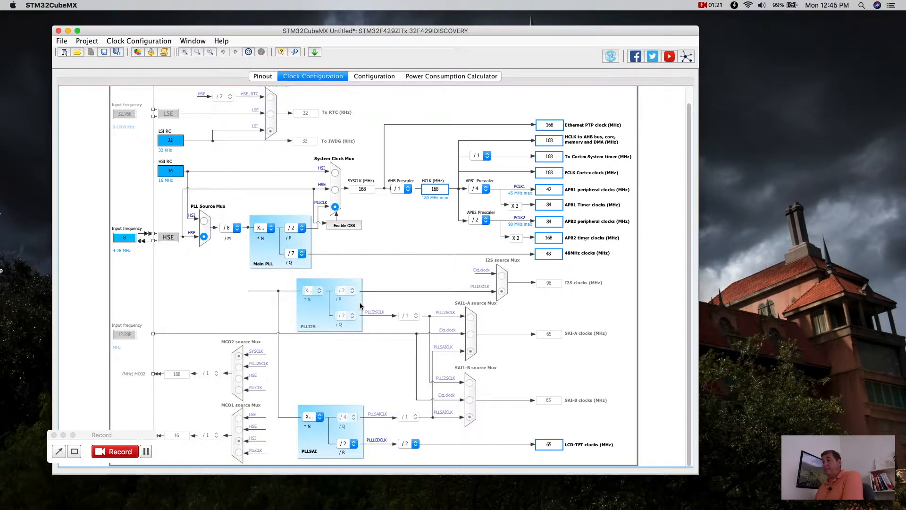
mouse_move(441, 358)
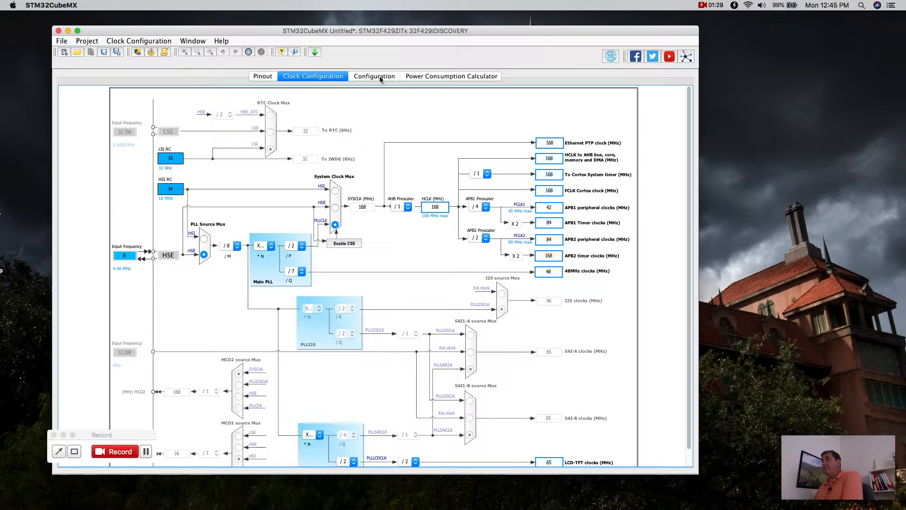
click(373, 76)
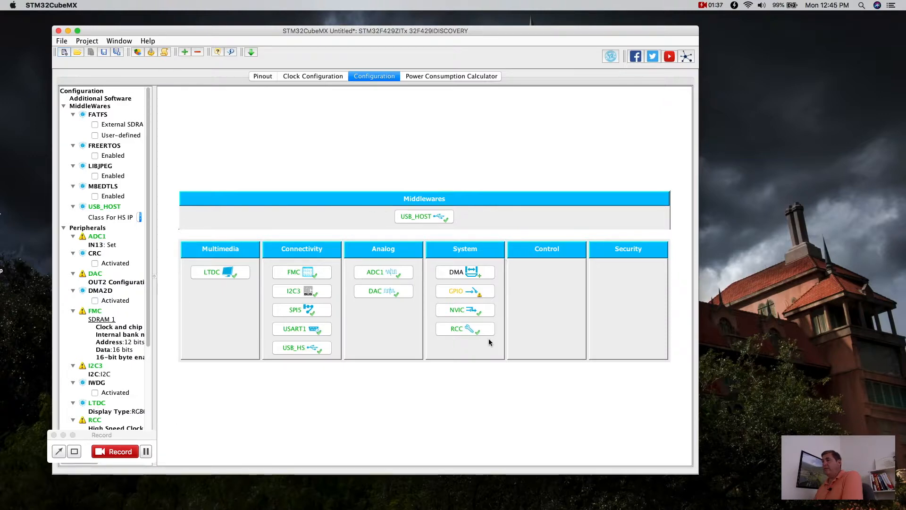
mouse_move(379, 320)
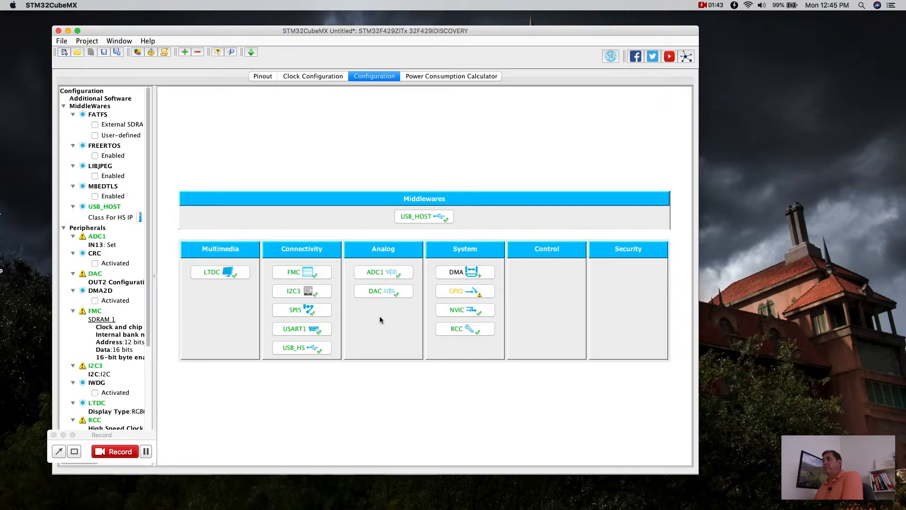
mouse_move(154, 171)
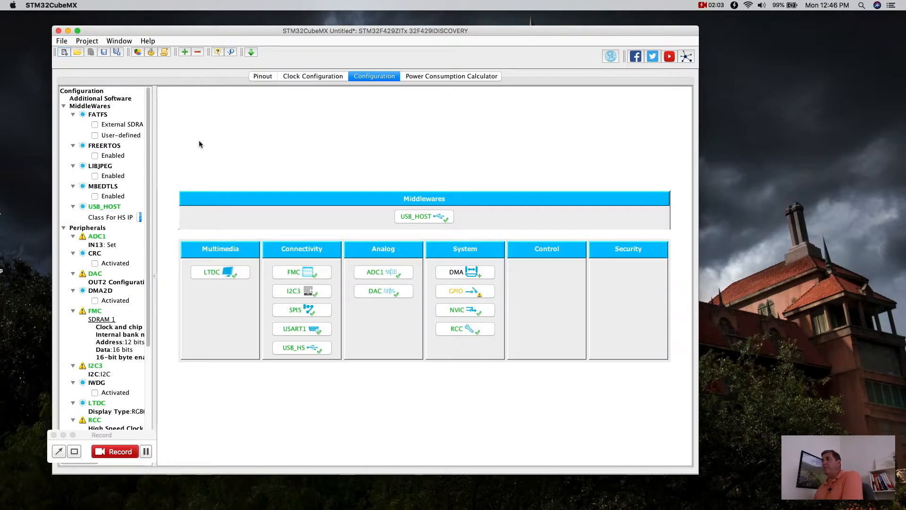
mouse_move(262, 75)
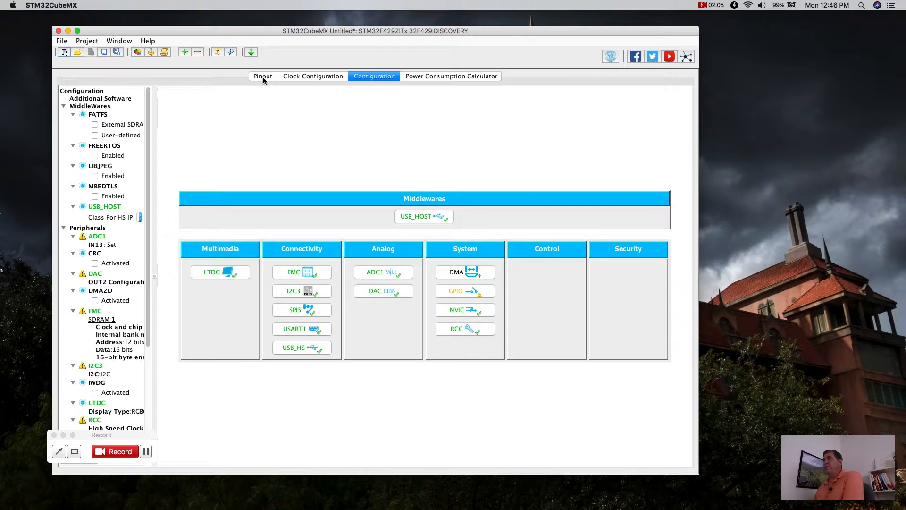
Step: Start Project > Generate Code from the Pinout view and name the project introproject
click(262, 75)
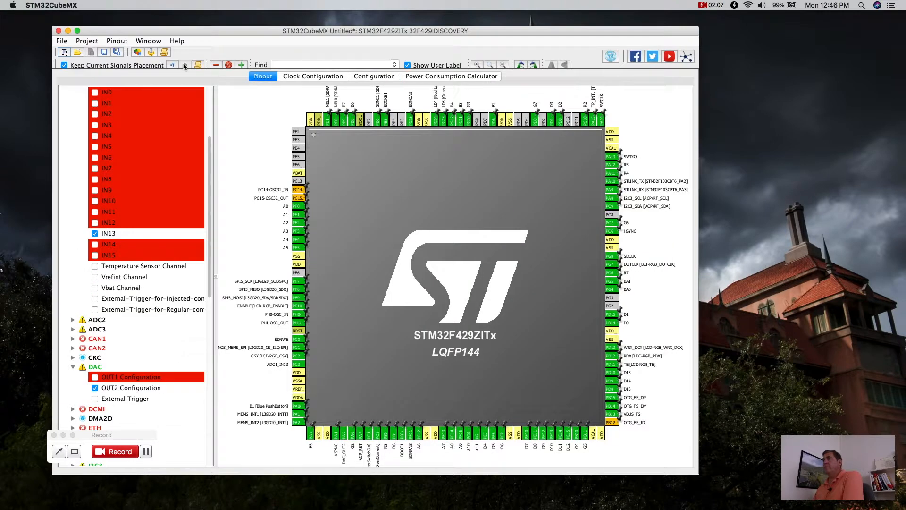
click(87, 41)
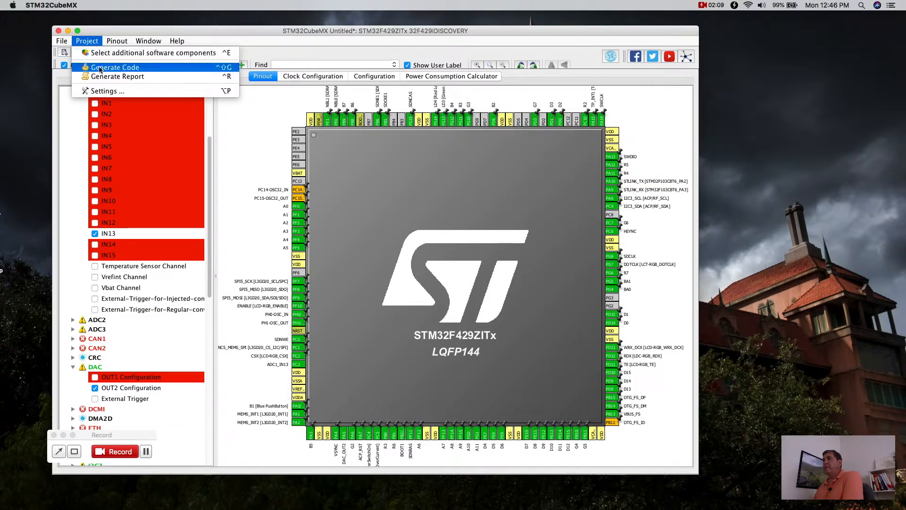
click(106, 91)
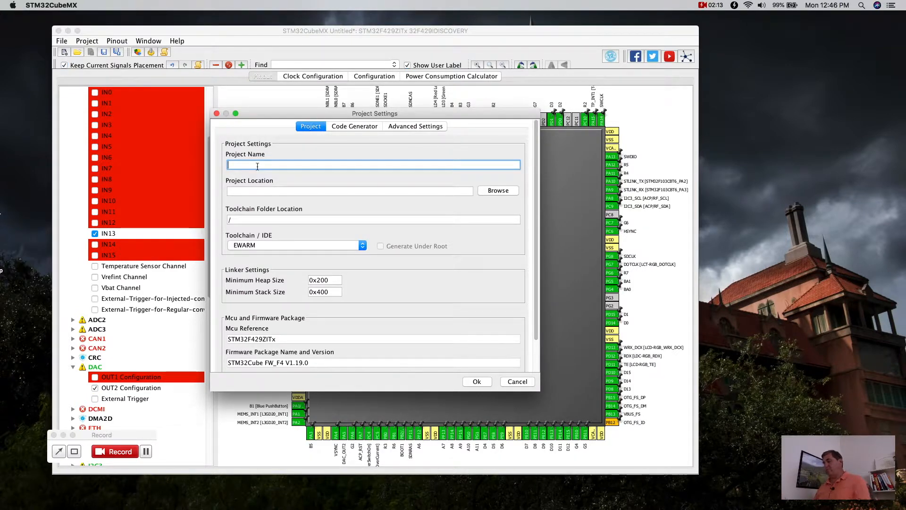
text(introproject)
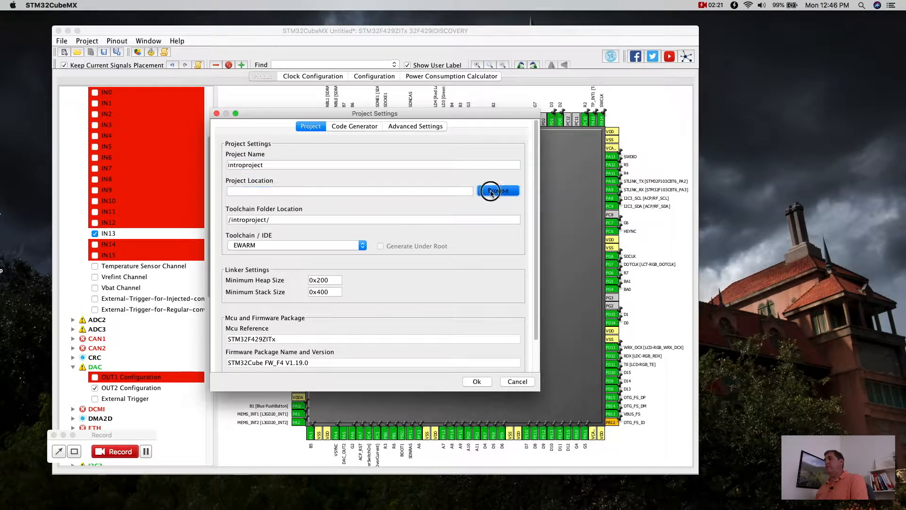
Step: Set the project location to the Documents folder
click(499, 189)
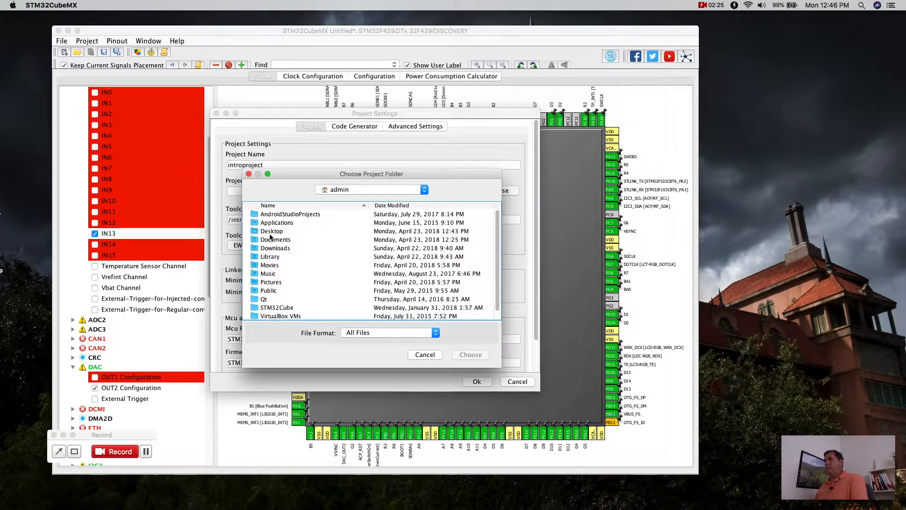
click(275, 238)
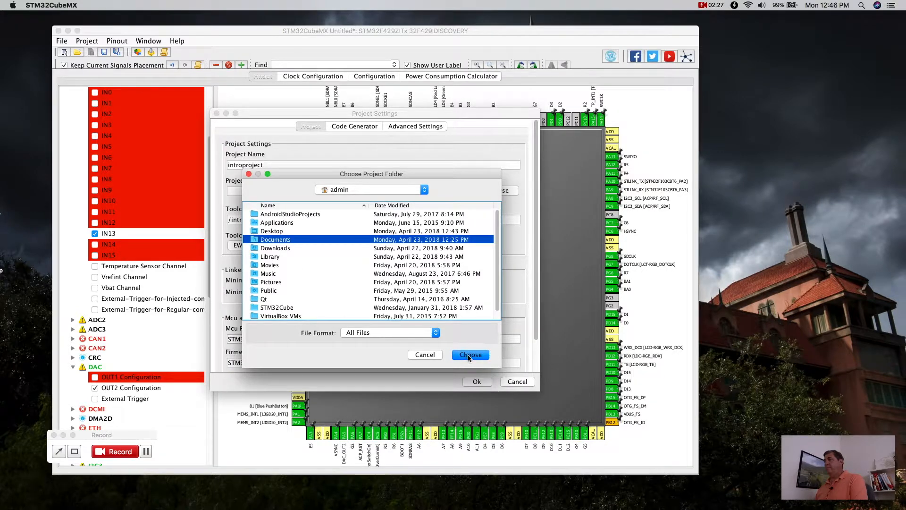
click(470, 354)
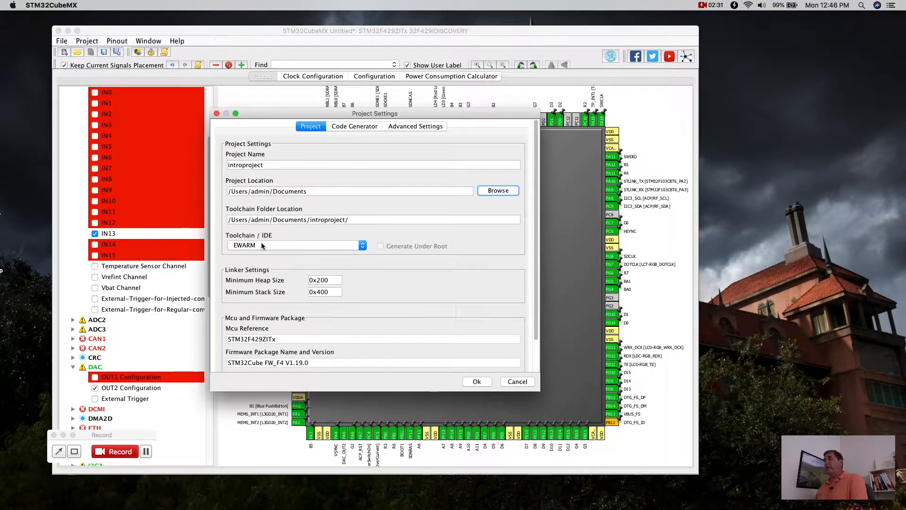
Step: Choose SW4STM32 from the Toolchain / IDE list for introproject
click(294, 245)
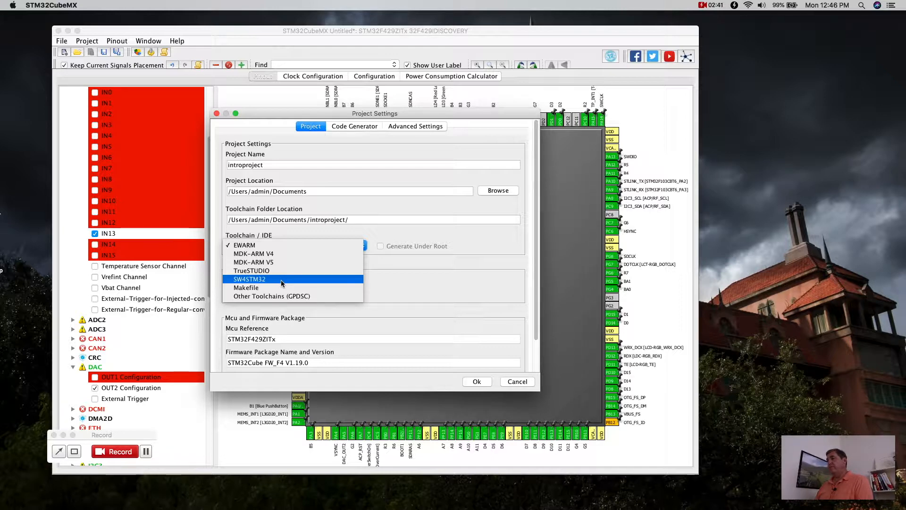
mouse_move(250, 271)
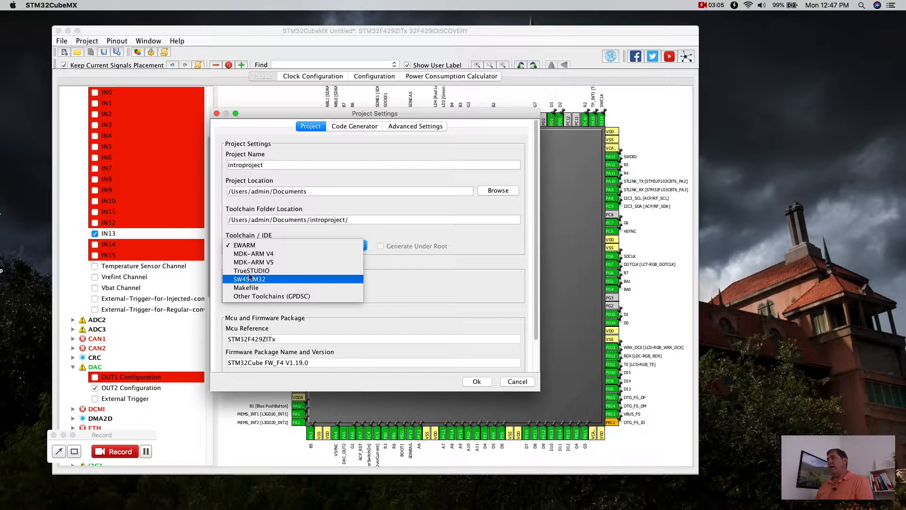
click(249, 278)
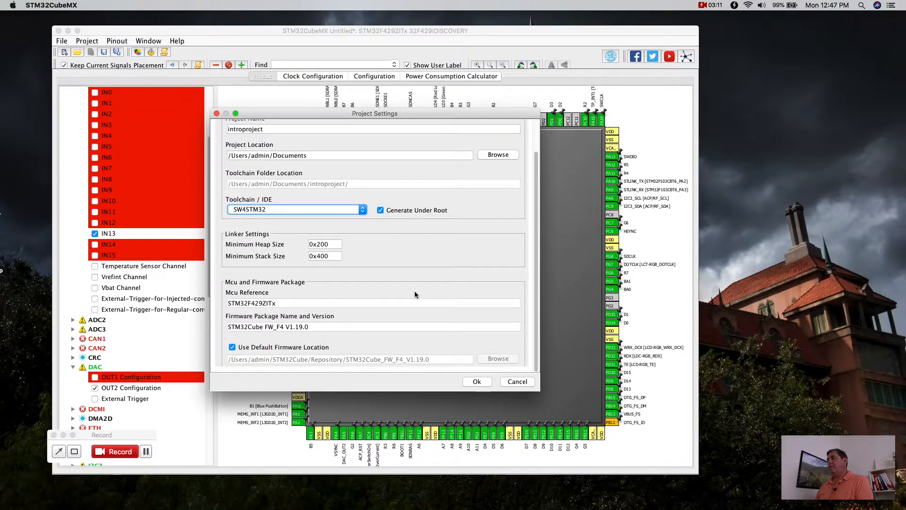
mouse_move(387, 312)
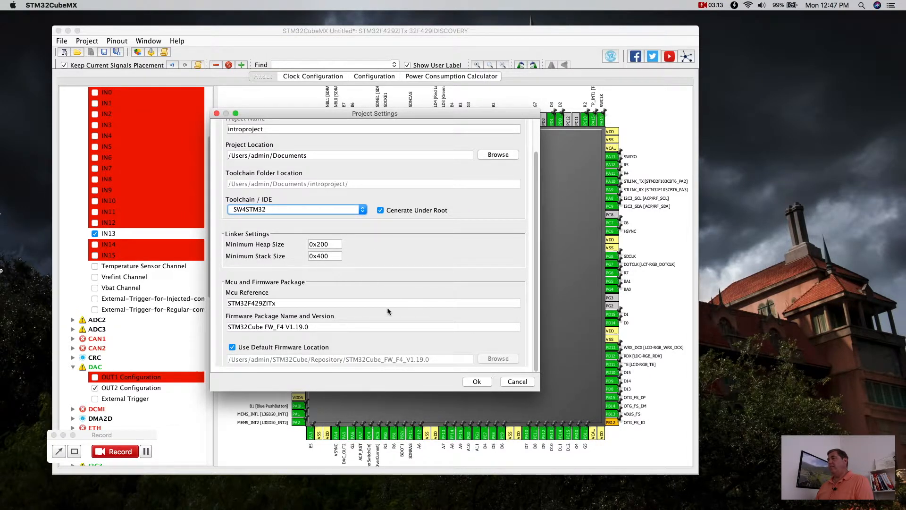
mouse_move(268, 260)
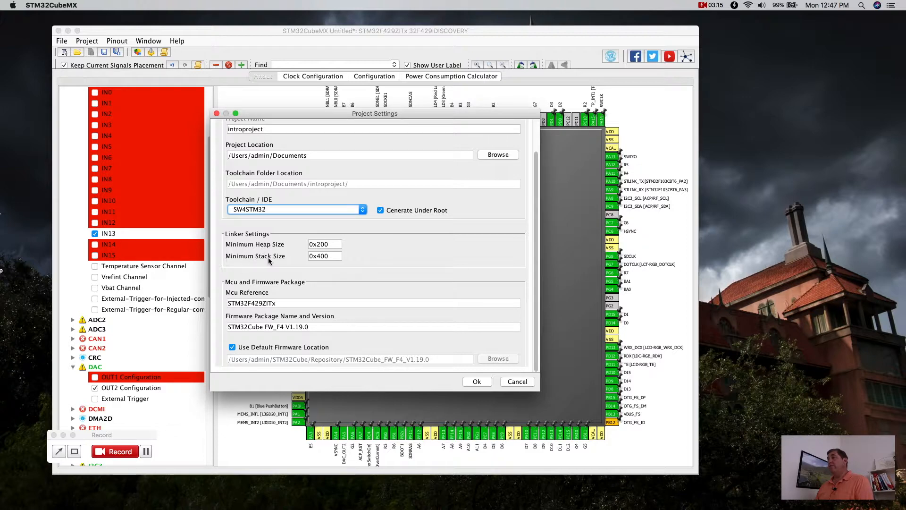
mouse_move(454, 341)
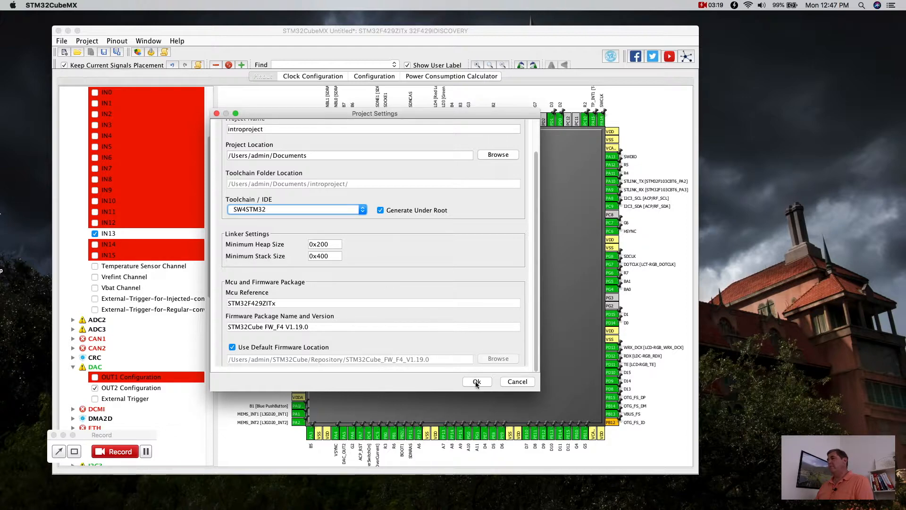
Step: Confirm the project settings and download the missing STM32Cube FW_F4 V1.19.0 package to generate code
click(476, 381)
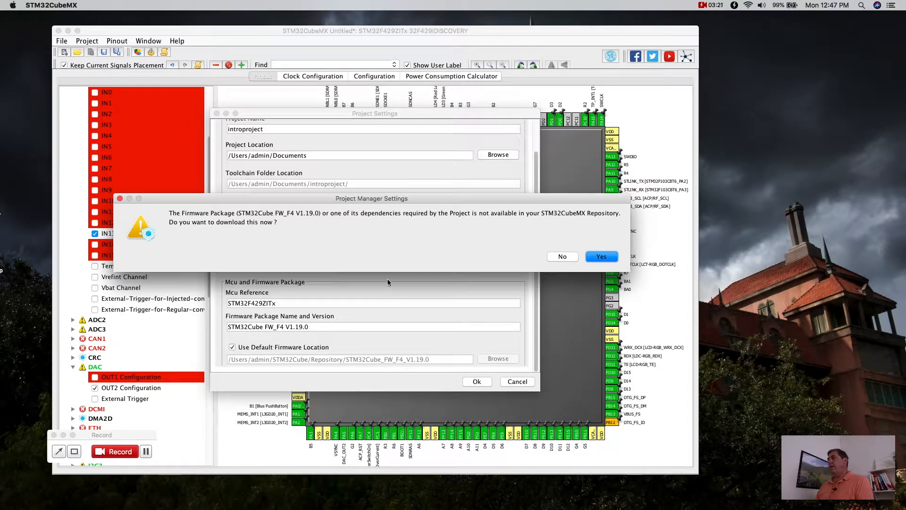
mouse_move(393, 220)
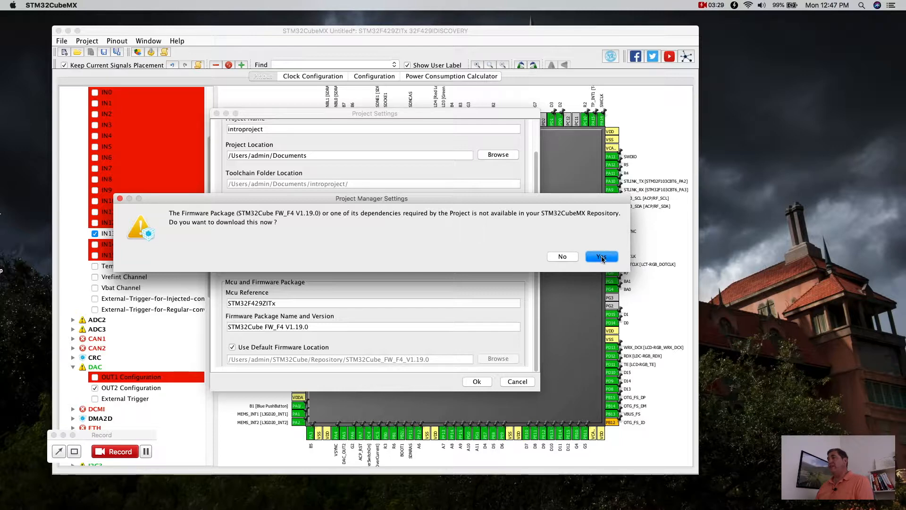
click(601, 256)
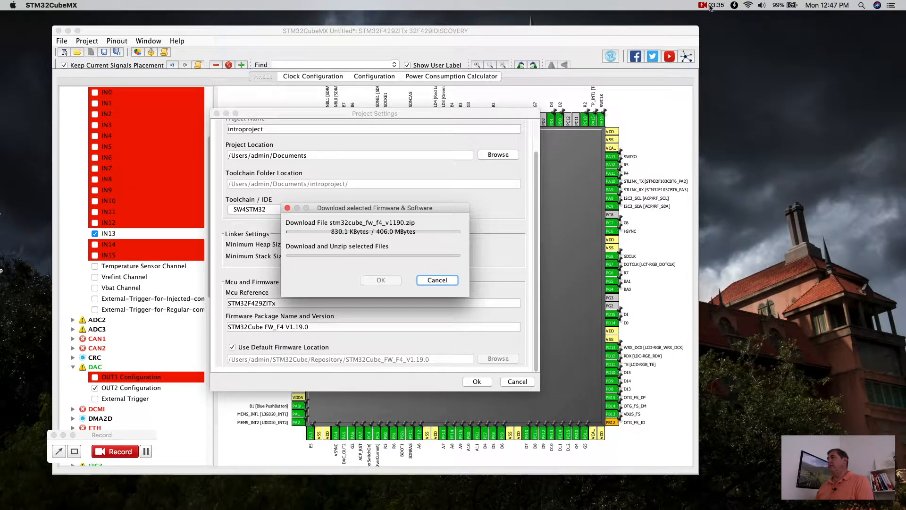
click(709, 6)
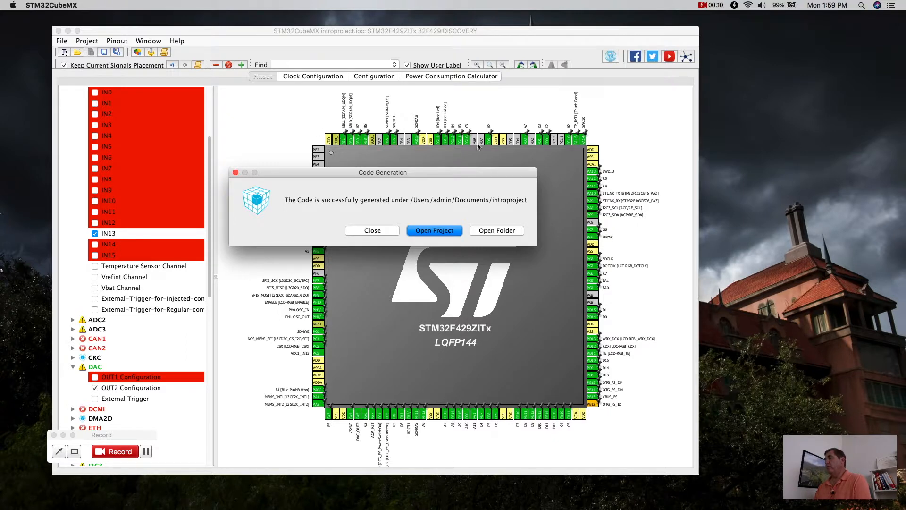
mouse_move(331, 214)
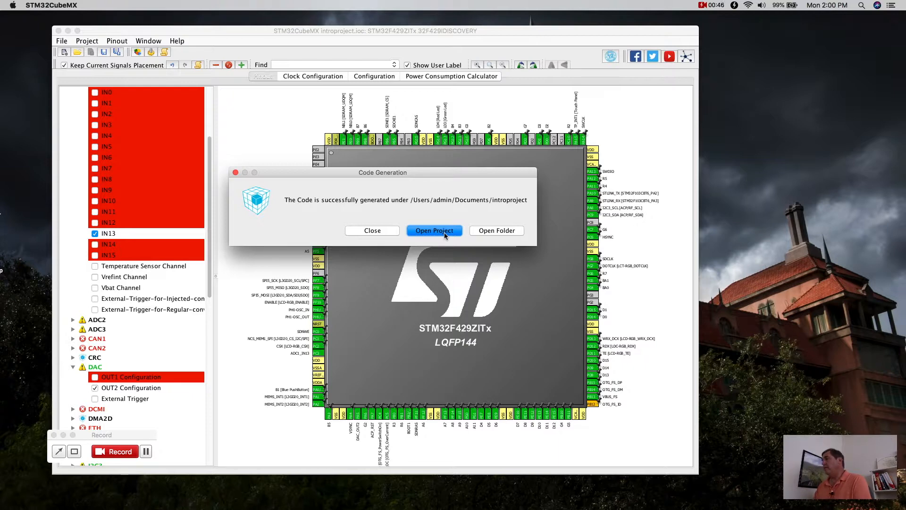
mouse_move(497, 234)
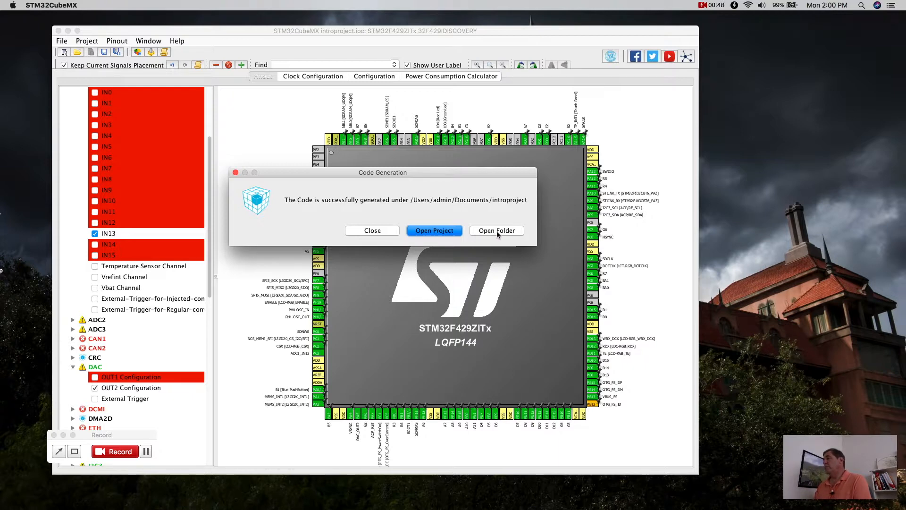
Step: Open the generated introproject folder, expand startup, Src and Drivers, and select main.c
click(371, 230)
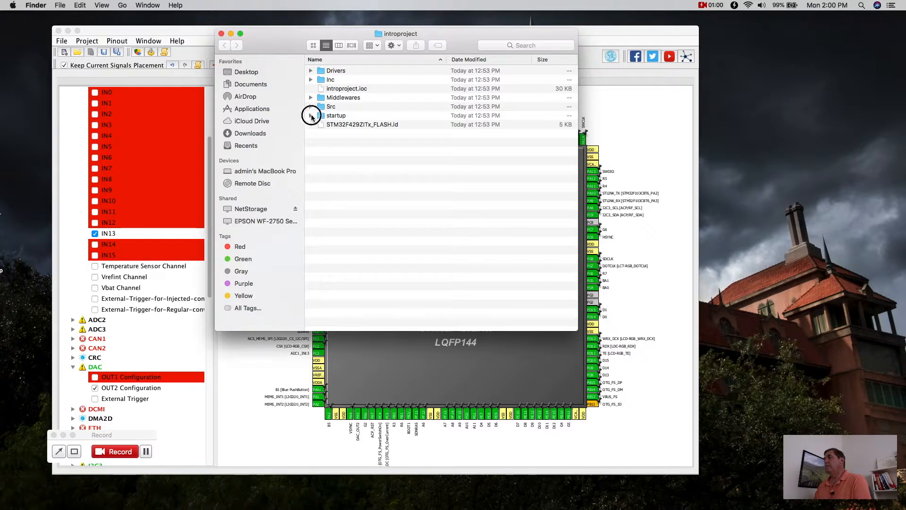
click(311, 115)
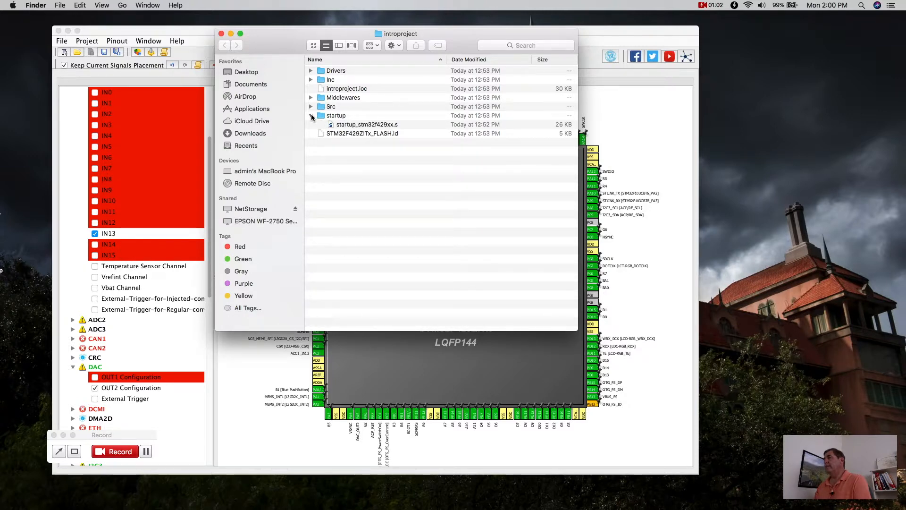
click(310, 107)
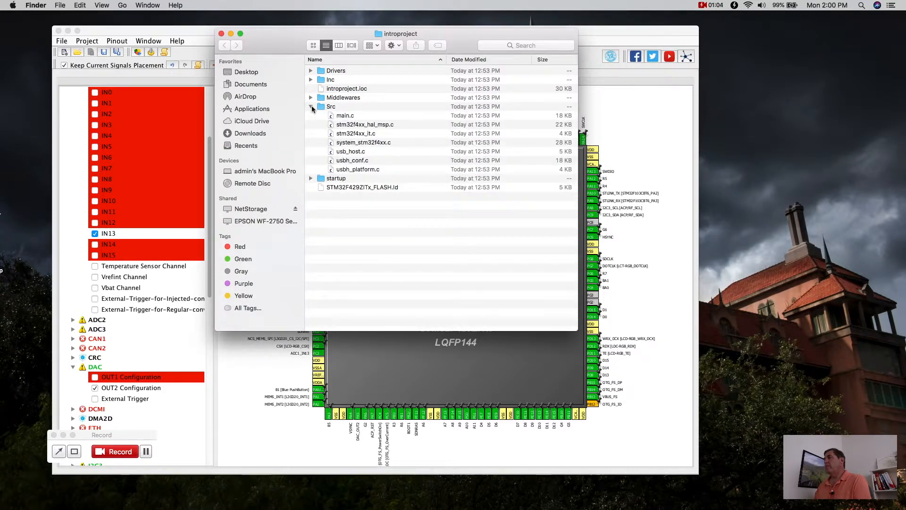
click(345, 115)
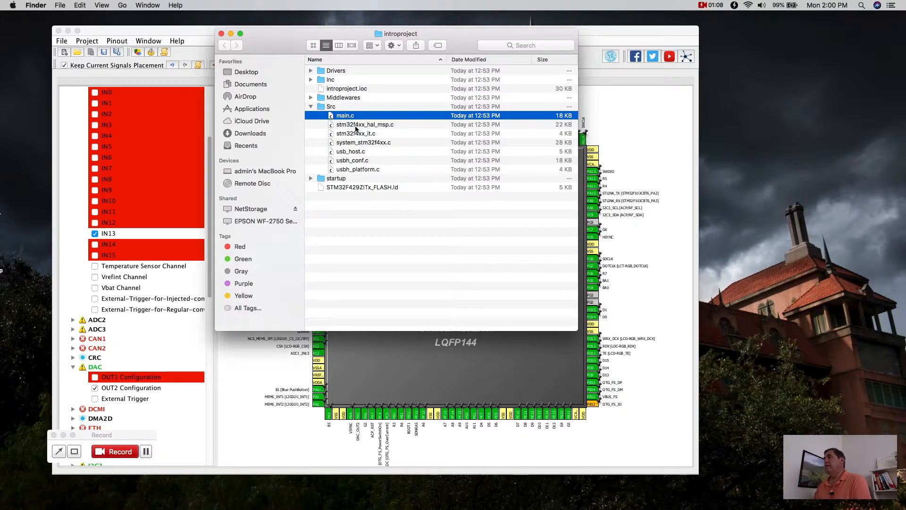
mouse_move(359, 145)
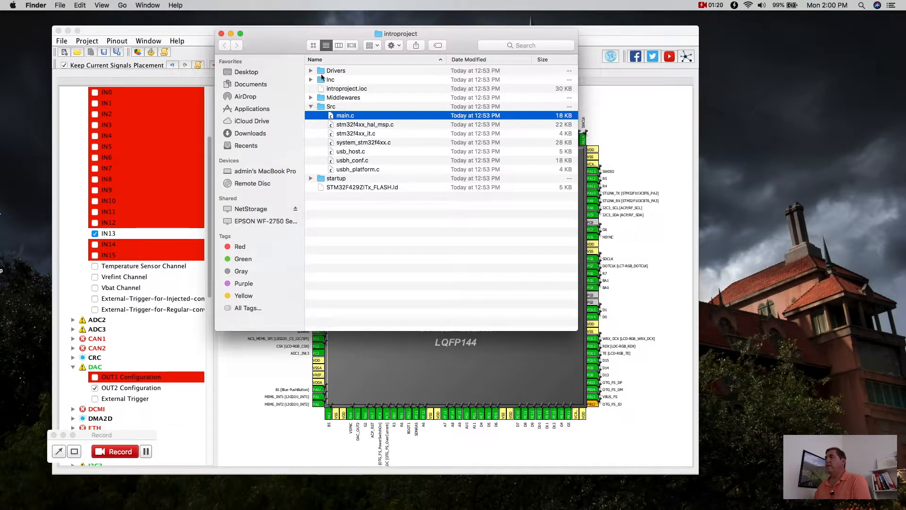
click(311, 71)
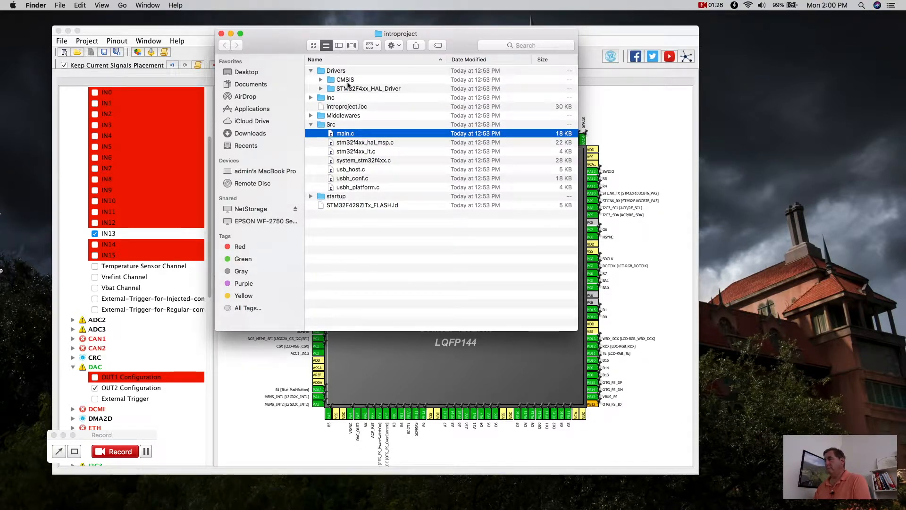
Step: Browse the HAL driver, Inc and Middlewares/ST folders, leaving Drivers, Inc and Src listed
click(321, 89)
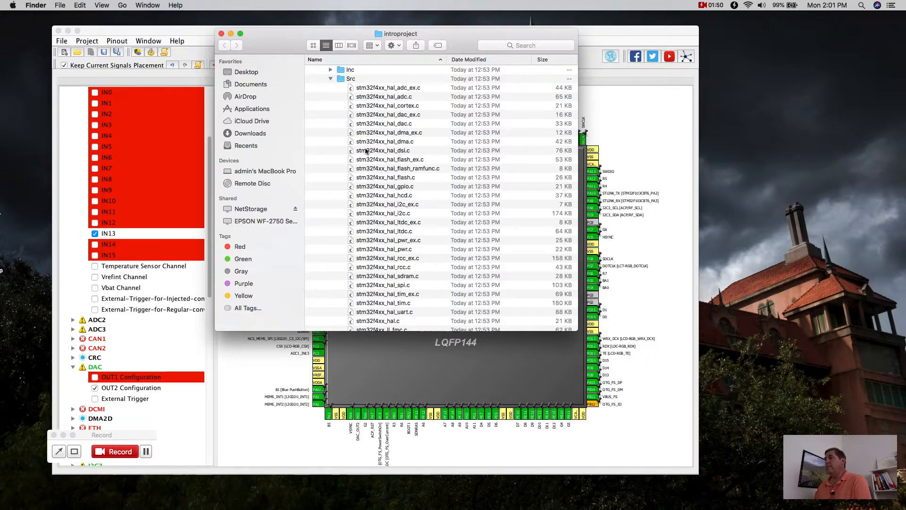
click(344, 166)
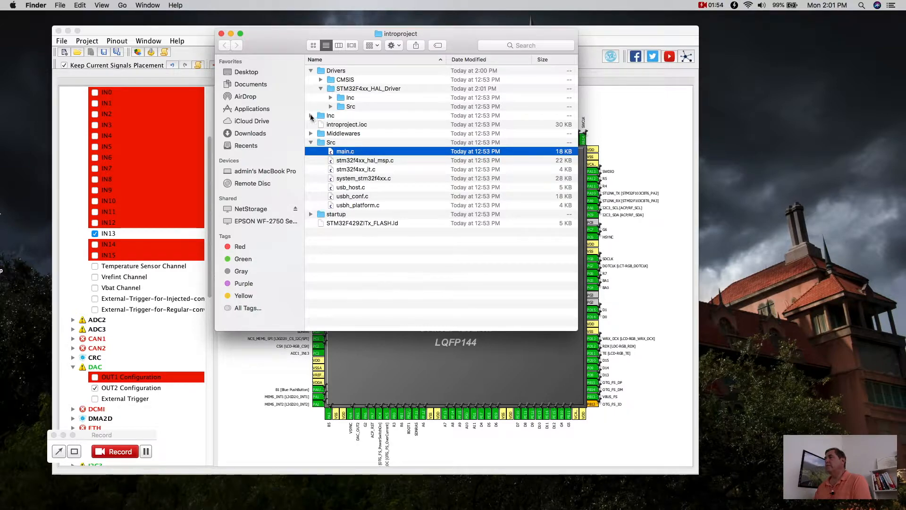
click(310, 115)
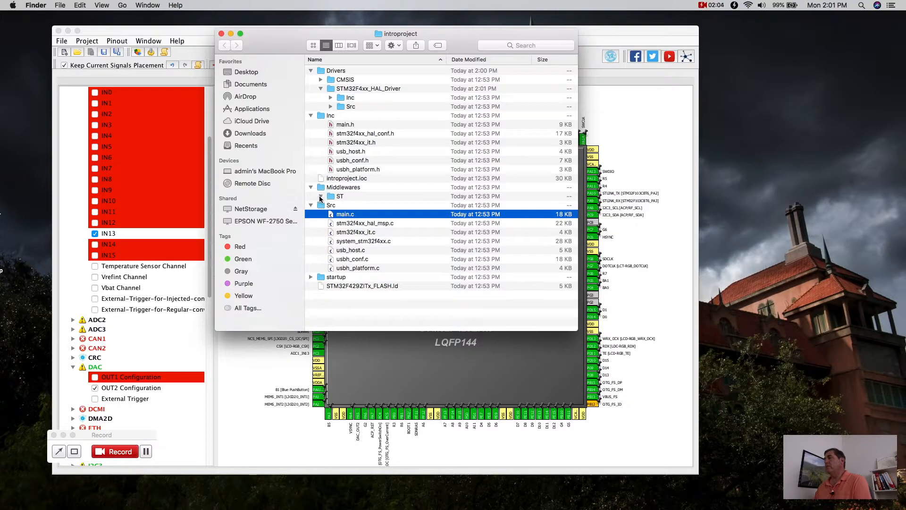
click(321, 196)
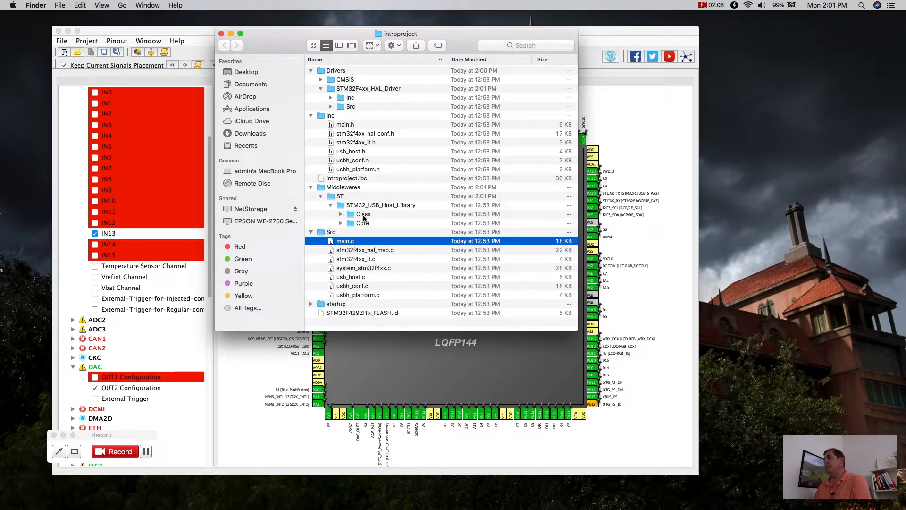
click(321, 196)
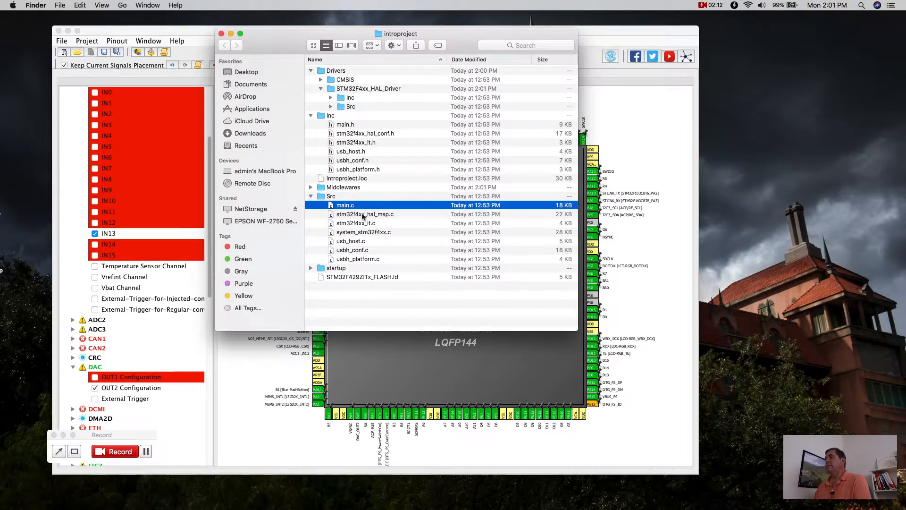
mouse_move(295, 49)
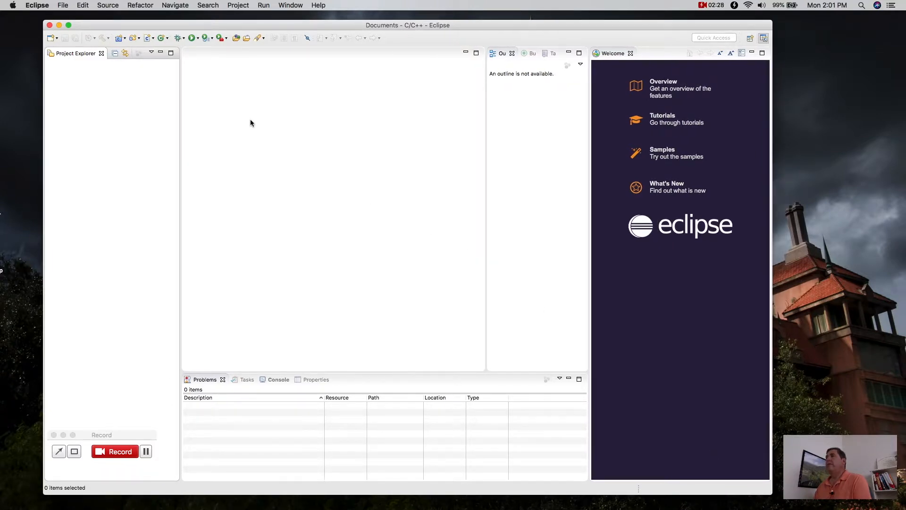
mouse_move(72, 13)
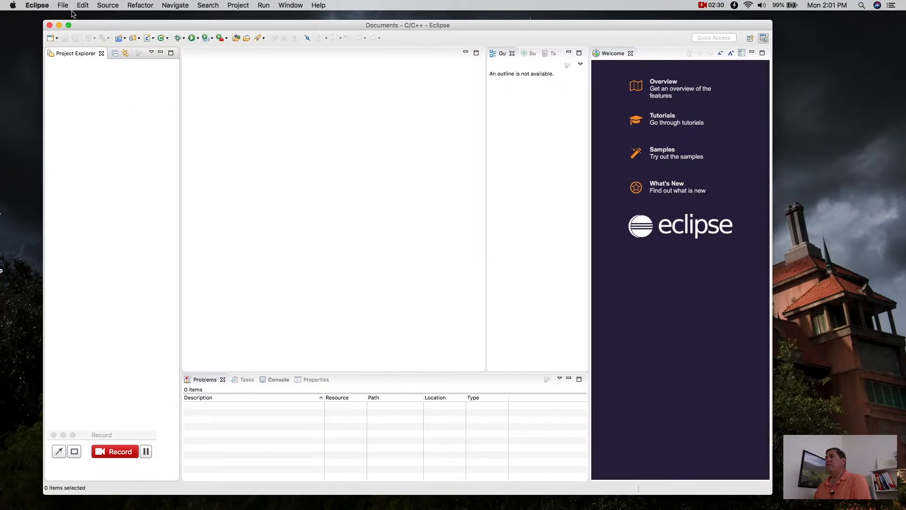
Step: Start the Open Projects from File System import wizard from Eclipse's File menu
click(62, 5)
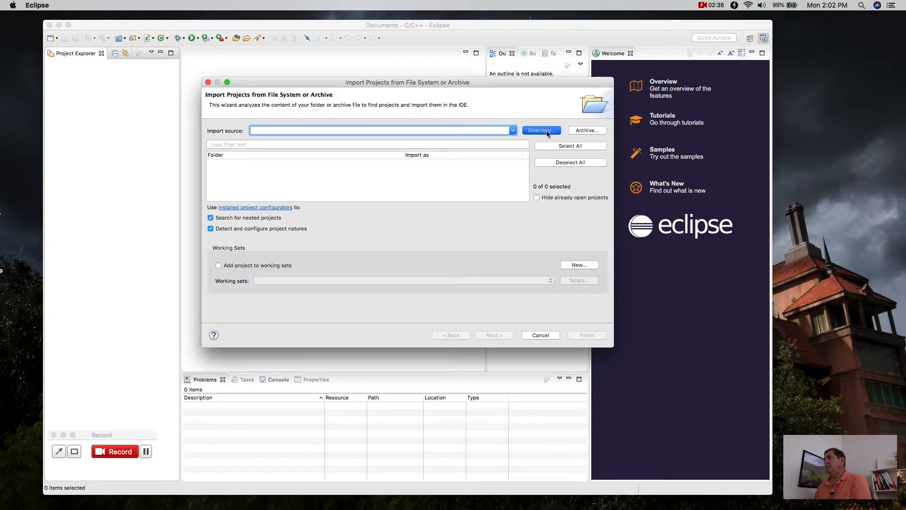
Step: Import Documents/introproject as an Eclipse project using Documents as the source directory
click(539, 130)
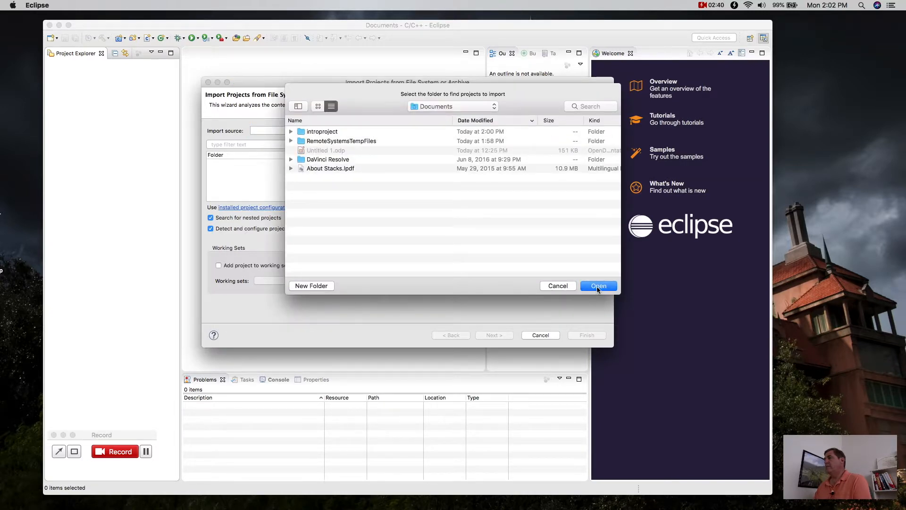
click(599, 285)
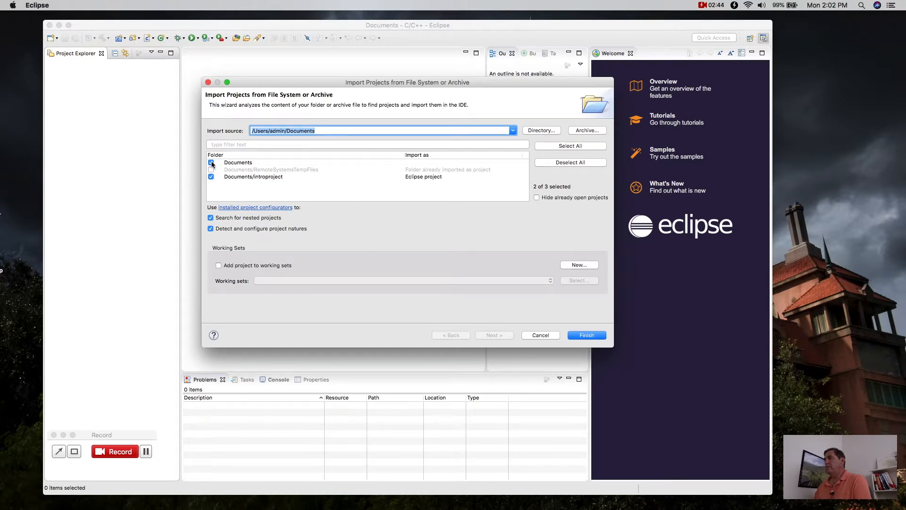
click(211, 163)
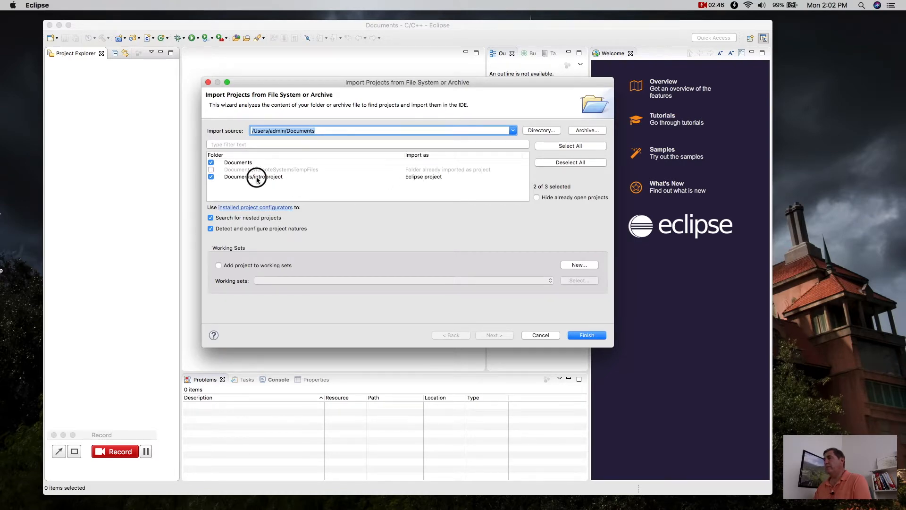
click(252, 177)
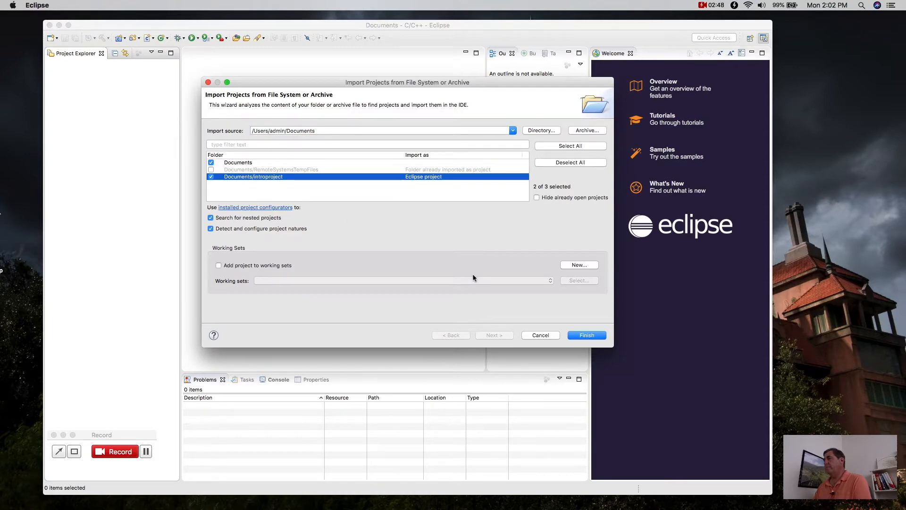
mouse_move(366, 296)
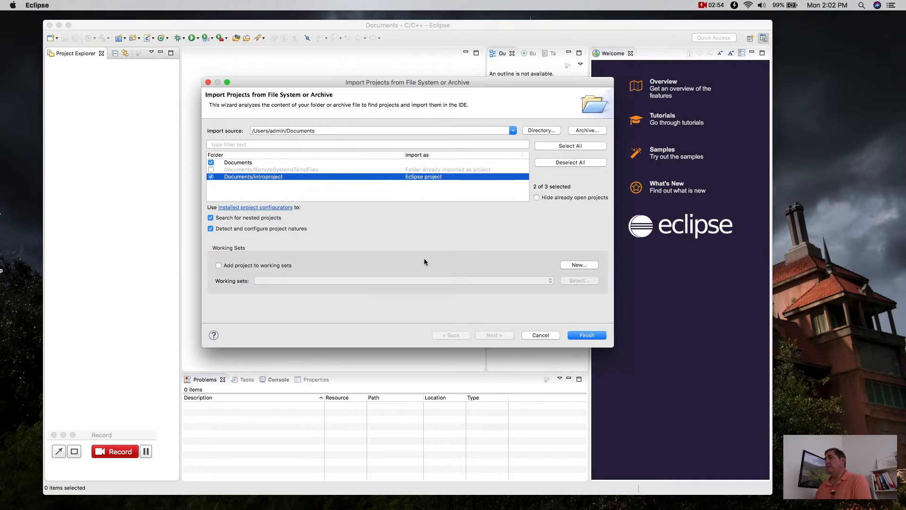
mouse_move(523, 295)
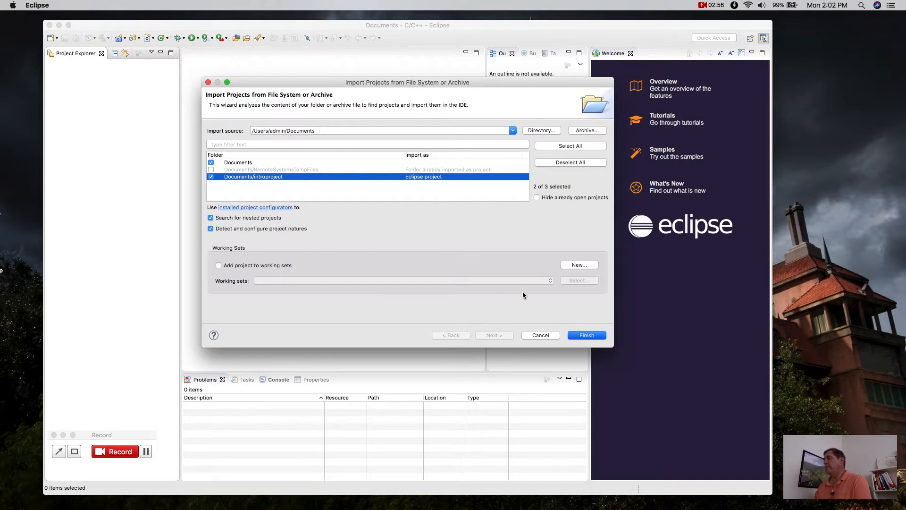
click(585, 335)
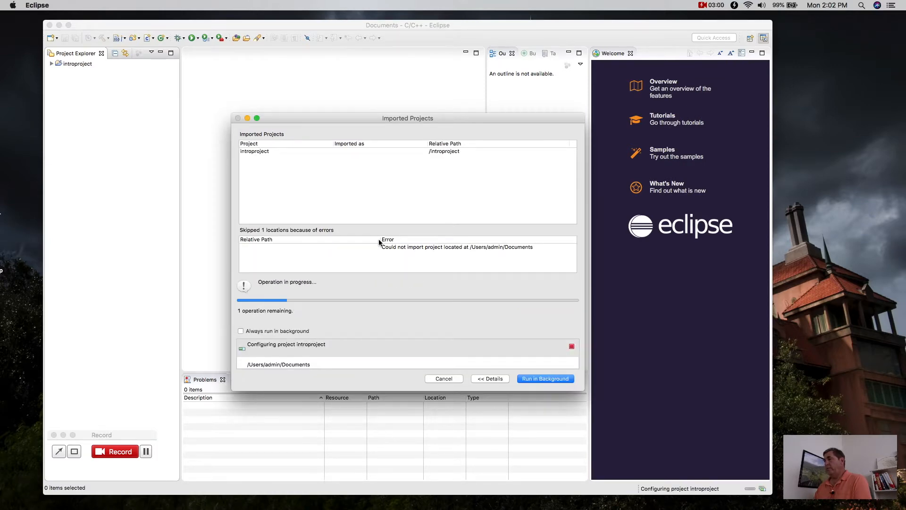
Step: Expand introproject and its Src folder in Project Explorer to list main.c and the other sources
click(544, 379)
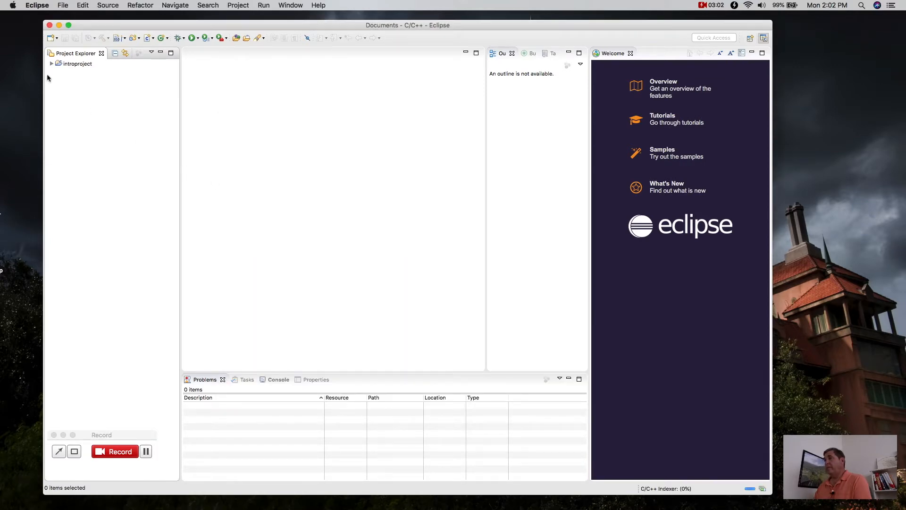
click(51, 63)
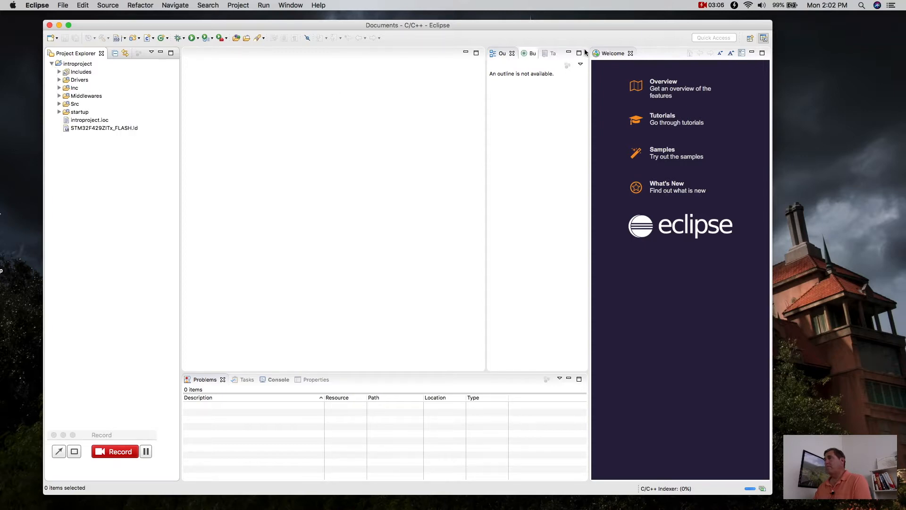
click(710, 6)
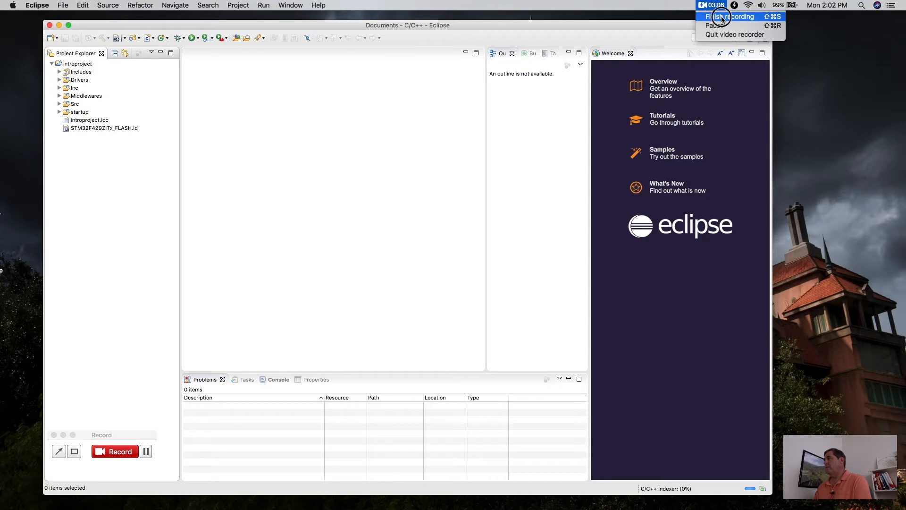
click(734, 16)
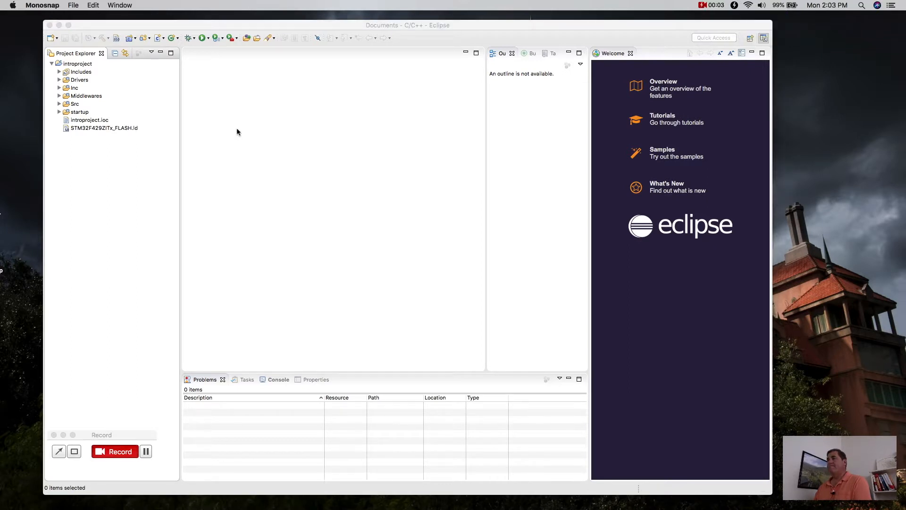
click(59, 104)
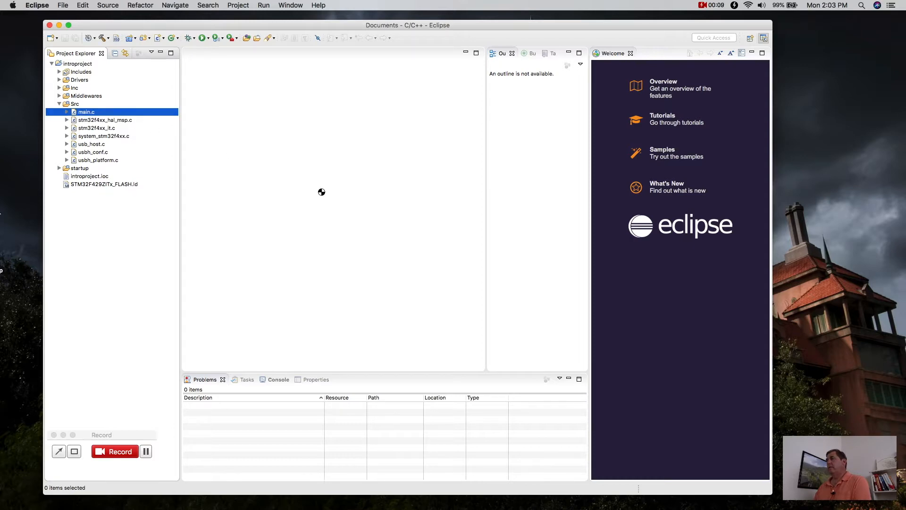
Step: View main.c in the editor at the MX_..._Init() calls and the MX_USB_HOST_Process loop
double_click(86, 112)
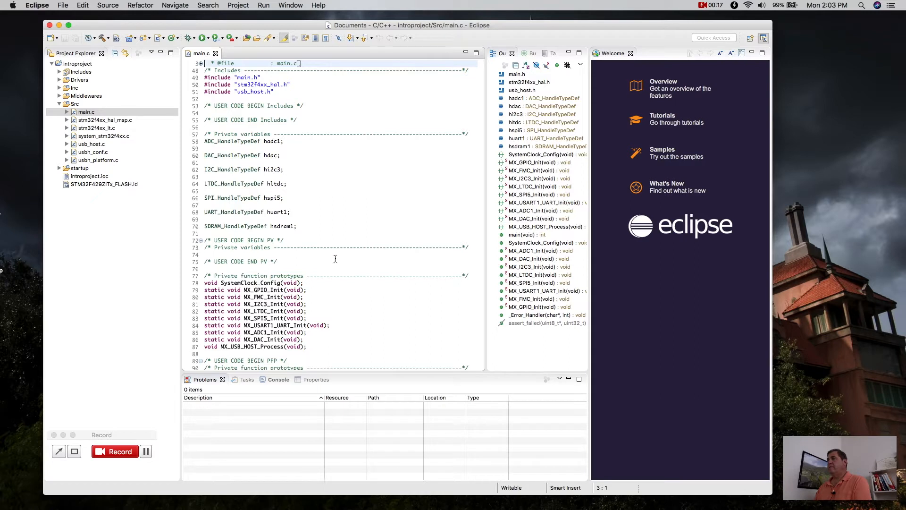
scroll(down, 3)
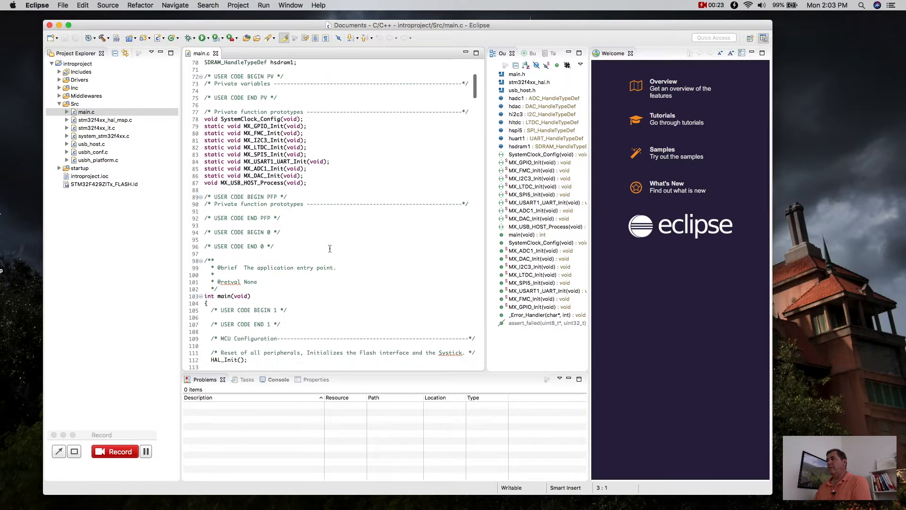
scroll(down, 3)
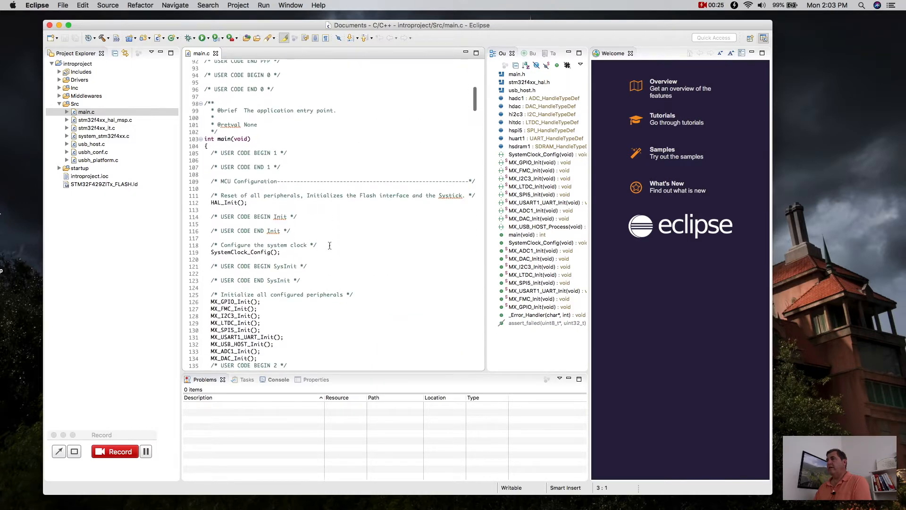
scroll(down, 3)
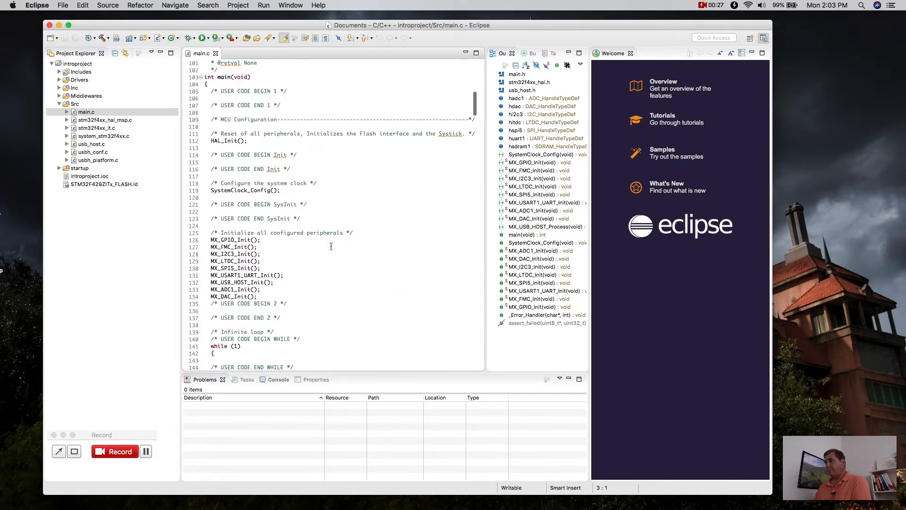
scroll(down, 3)
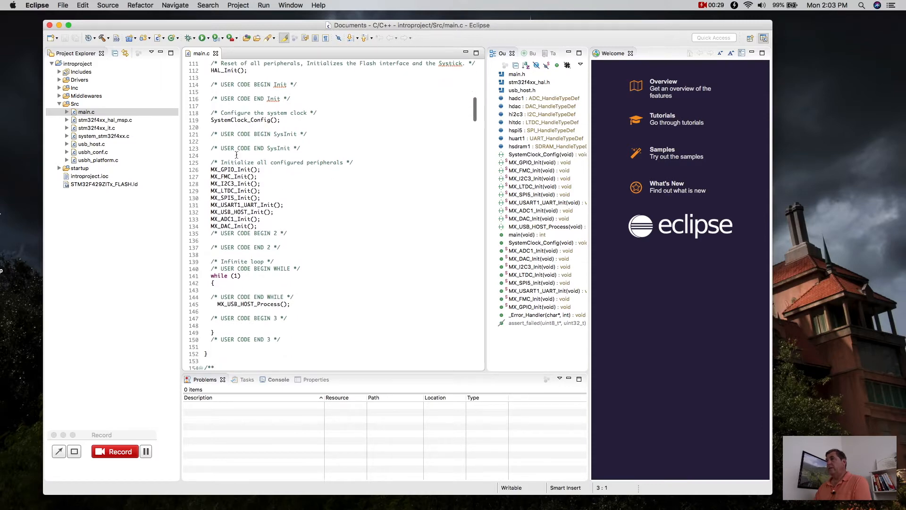
click(292, 304)
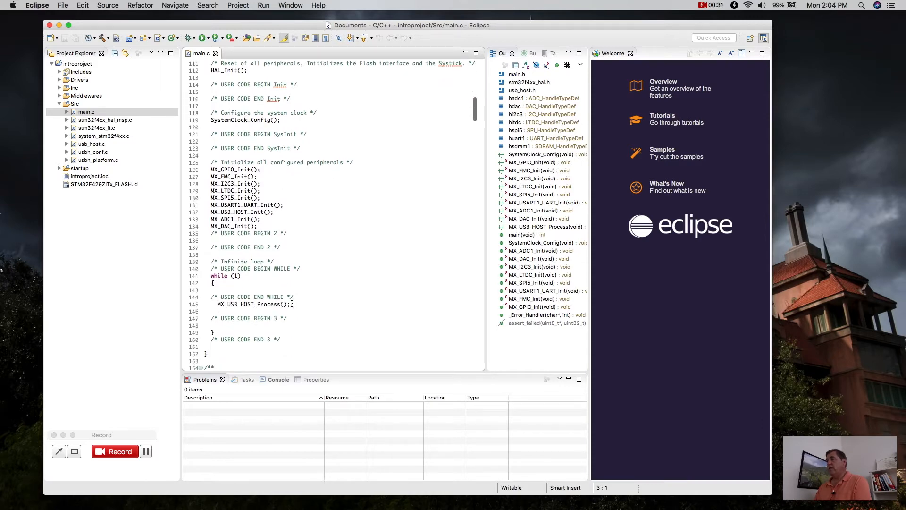